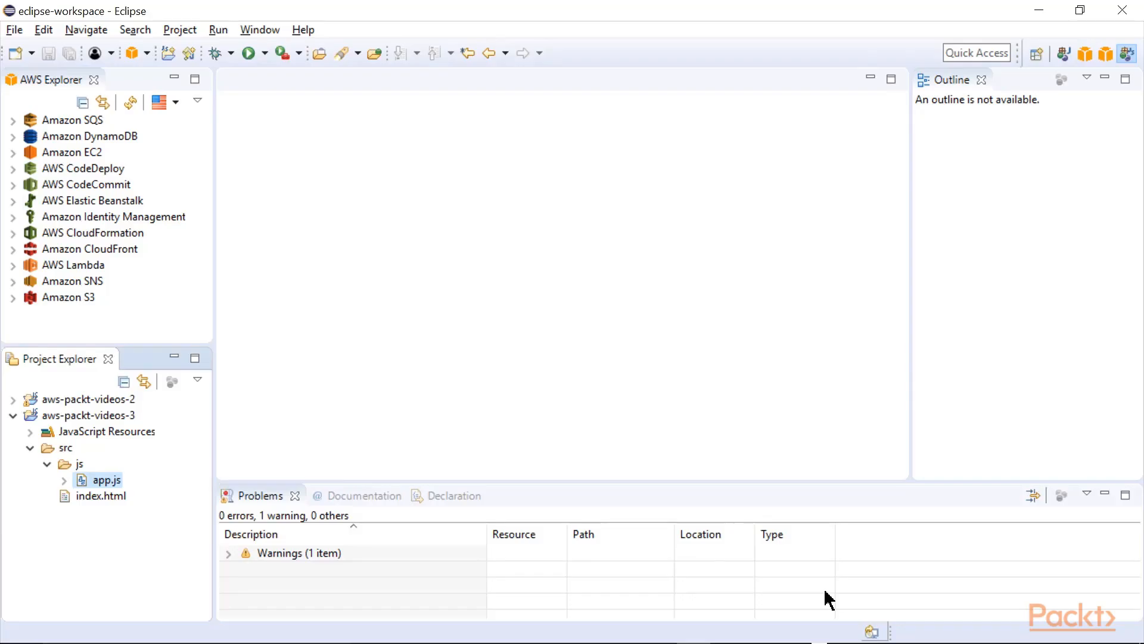
mouse_move(122, 547)
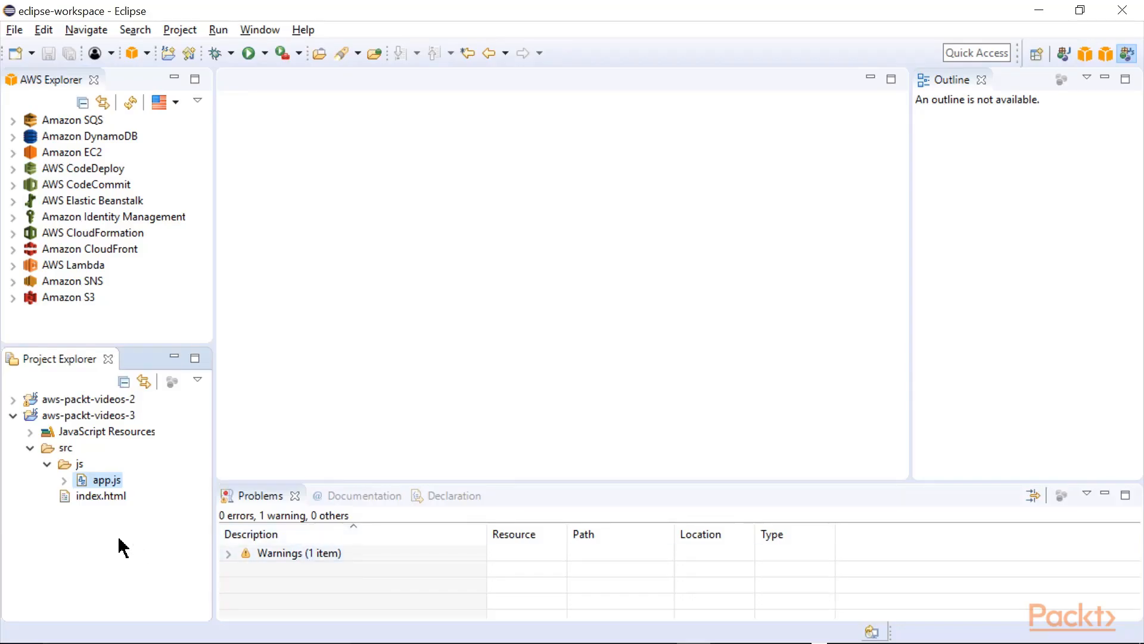
mouse_move(110, 524)
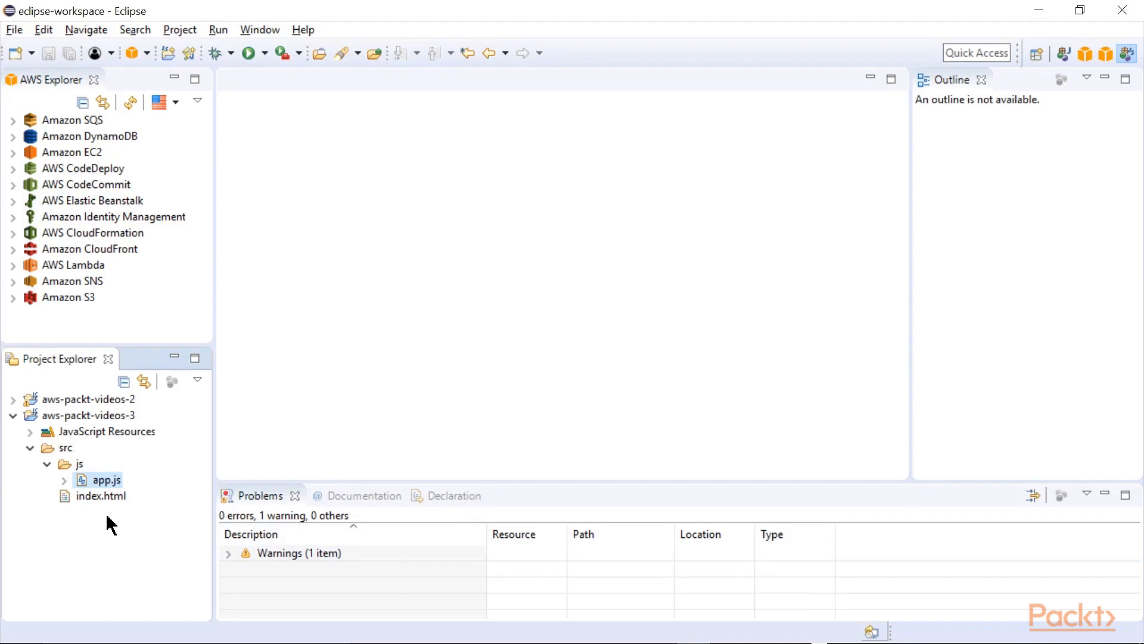
Review index.html's listFolders() call and app container div, then bring up app.js.
double_click(105, 496)
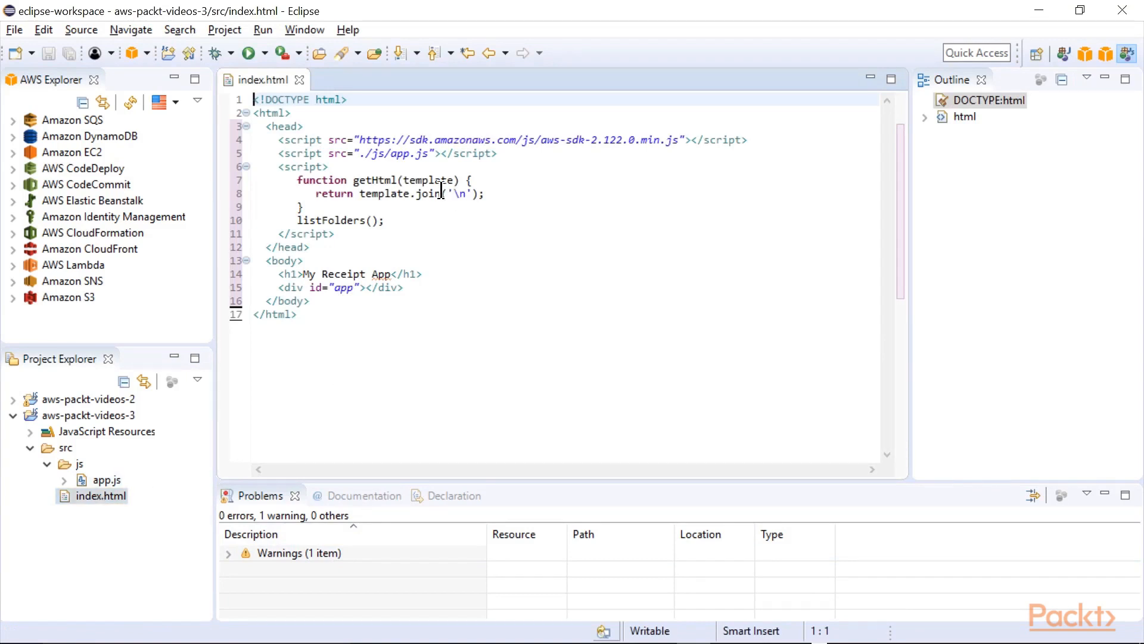
double_click(385, 153)
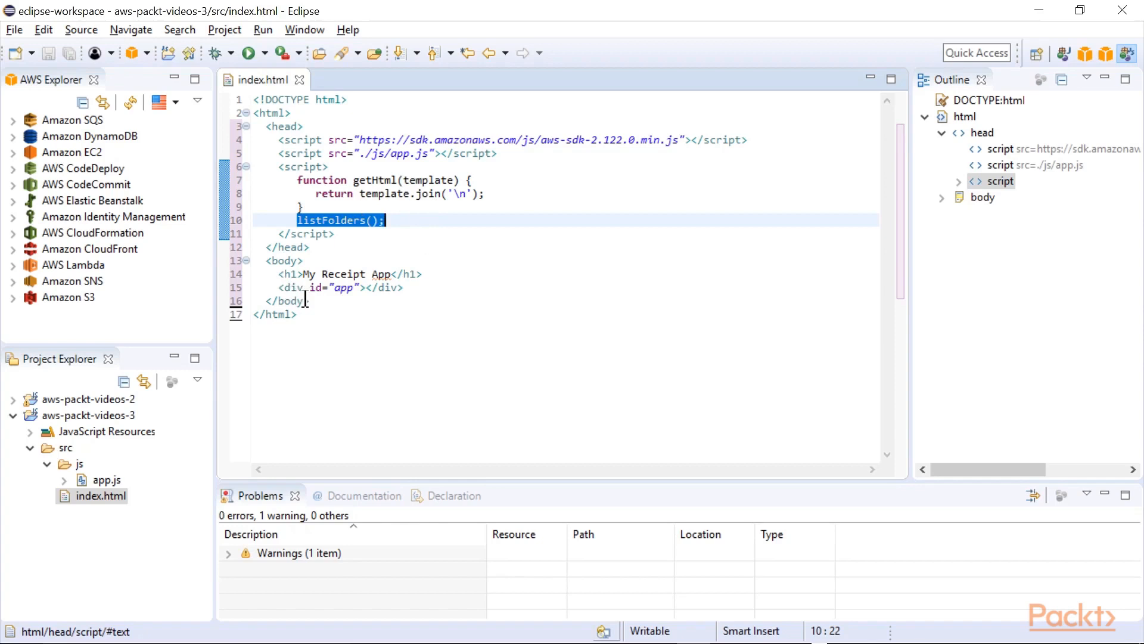
click(333, 287)
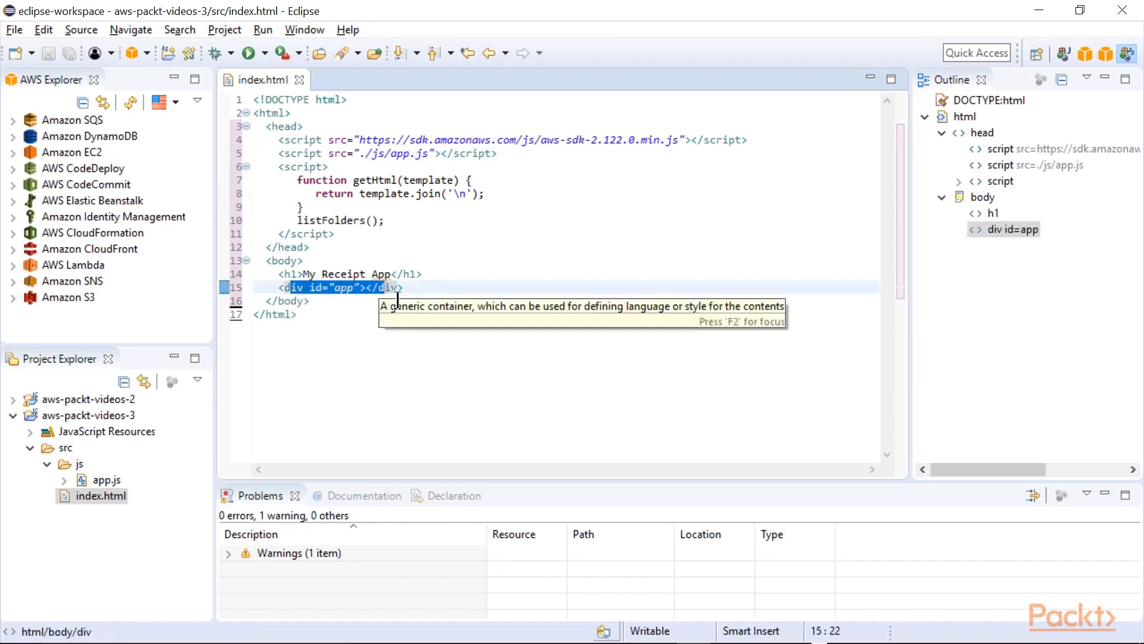
click(398, 300)
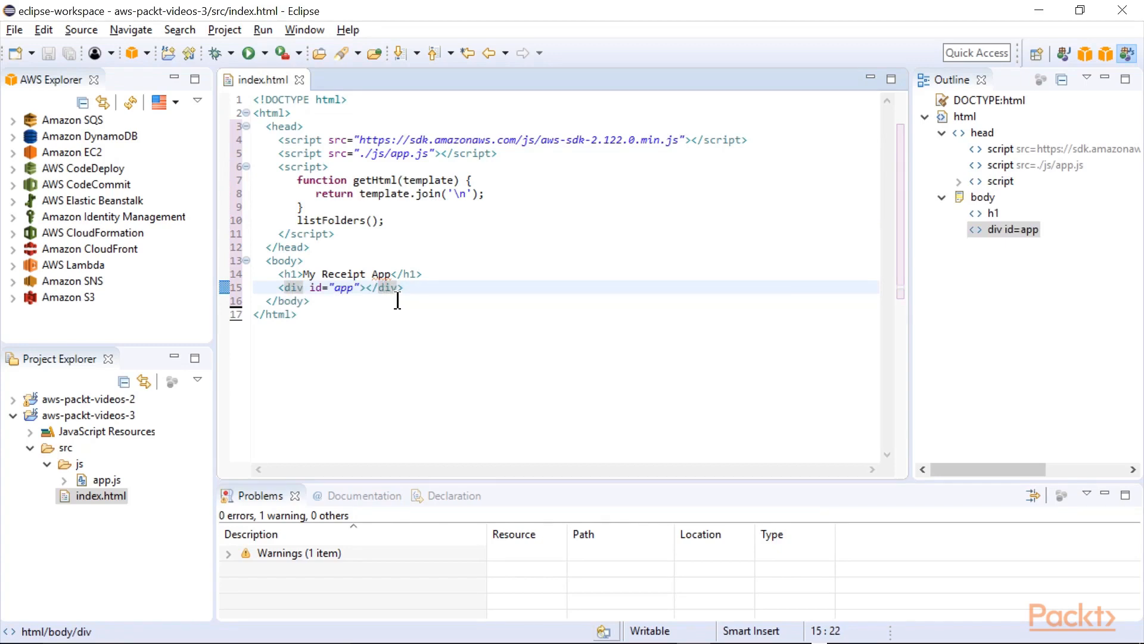
double_click(109, 479)
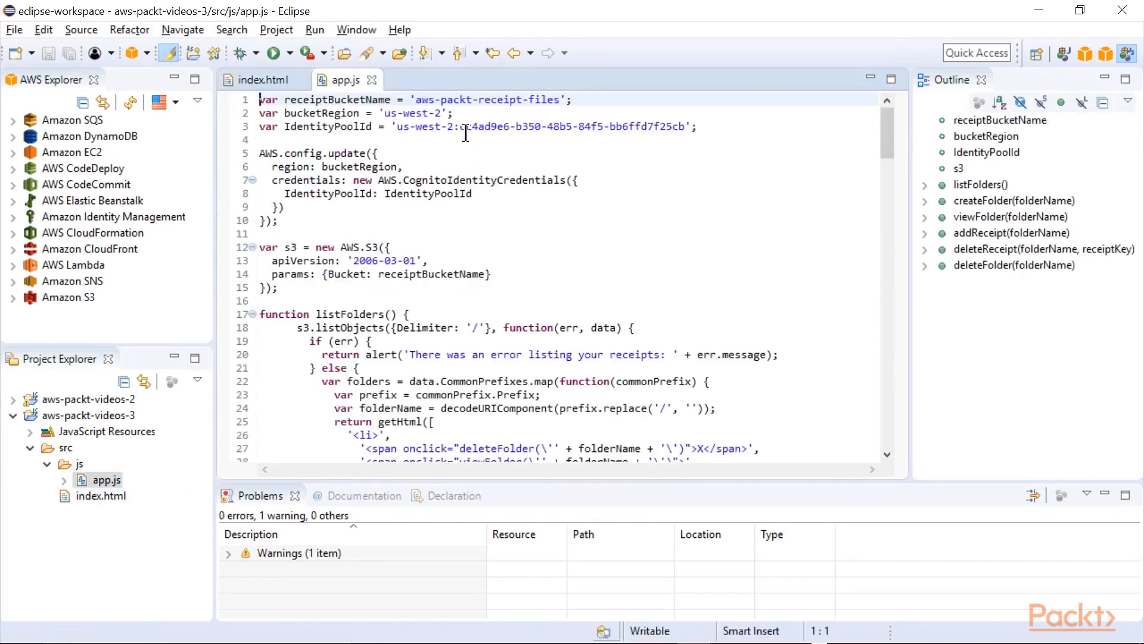
Walk through the identity pool id, region and Cognito credentials settings in app.js.
double_click(464, 99)
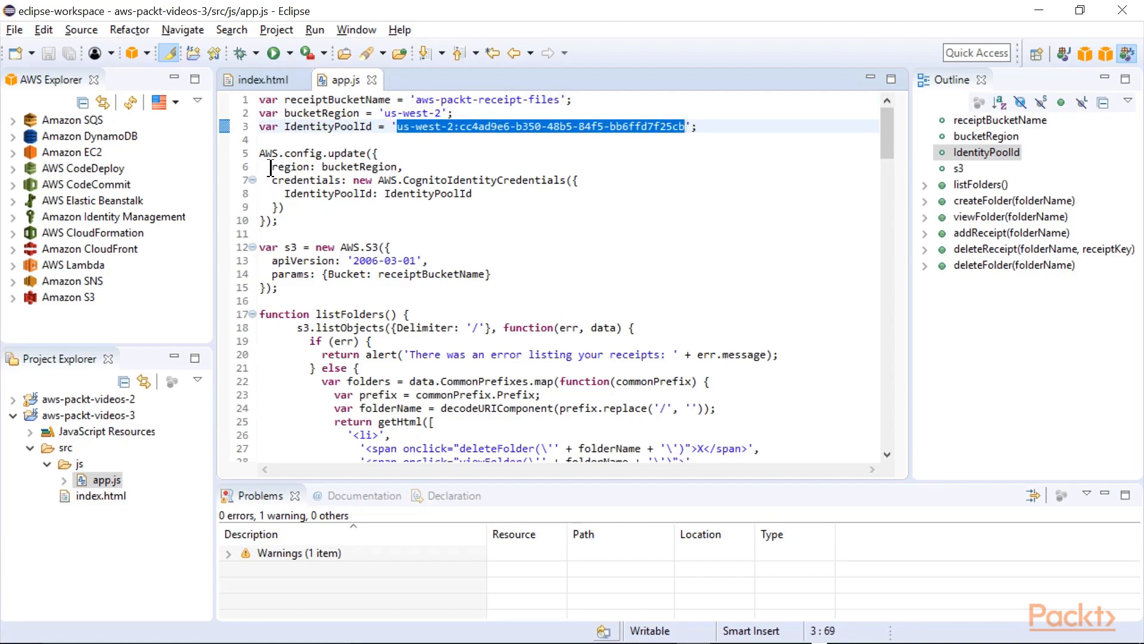
double_click(291, 167)
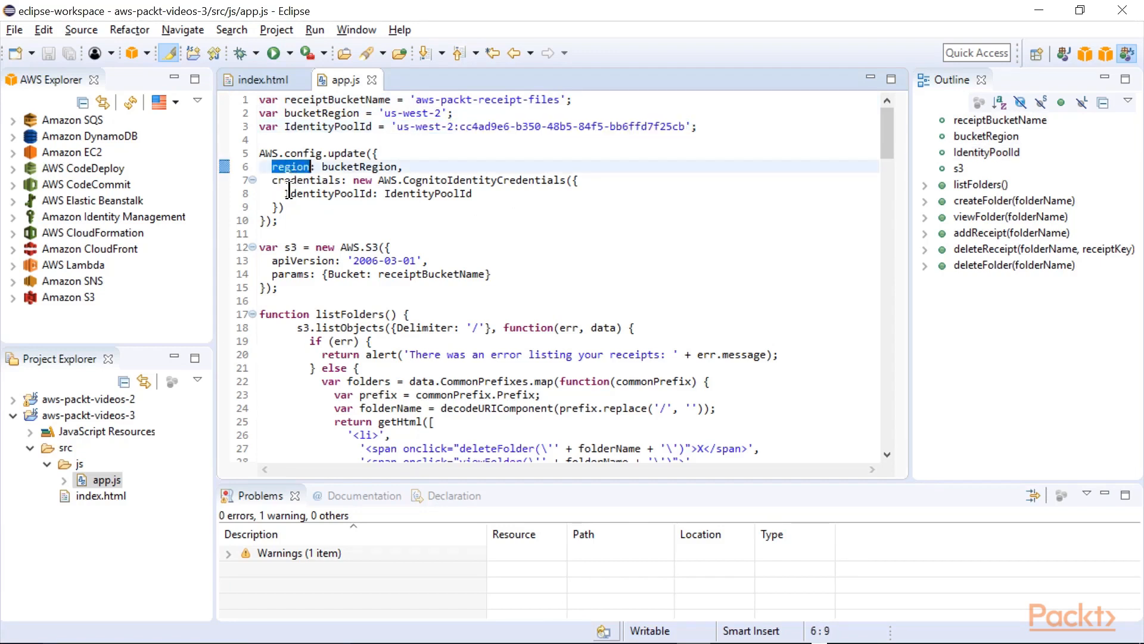
double_click(306, 180)
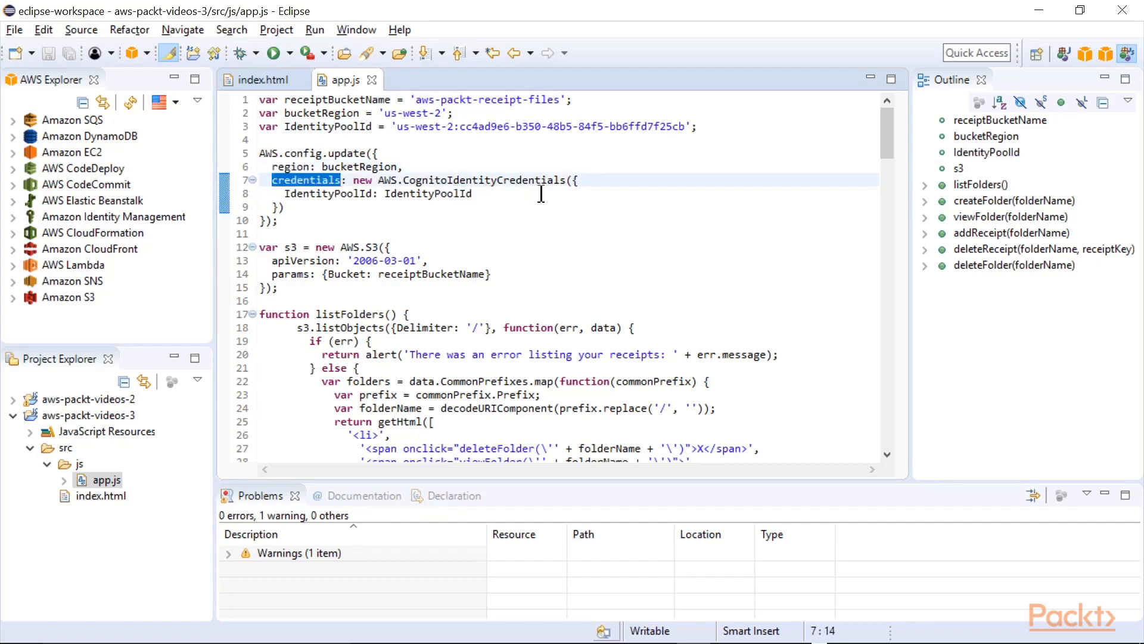
click(437, 193)
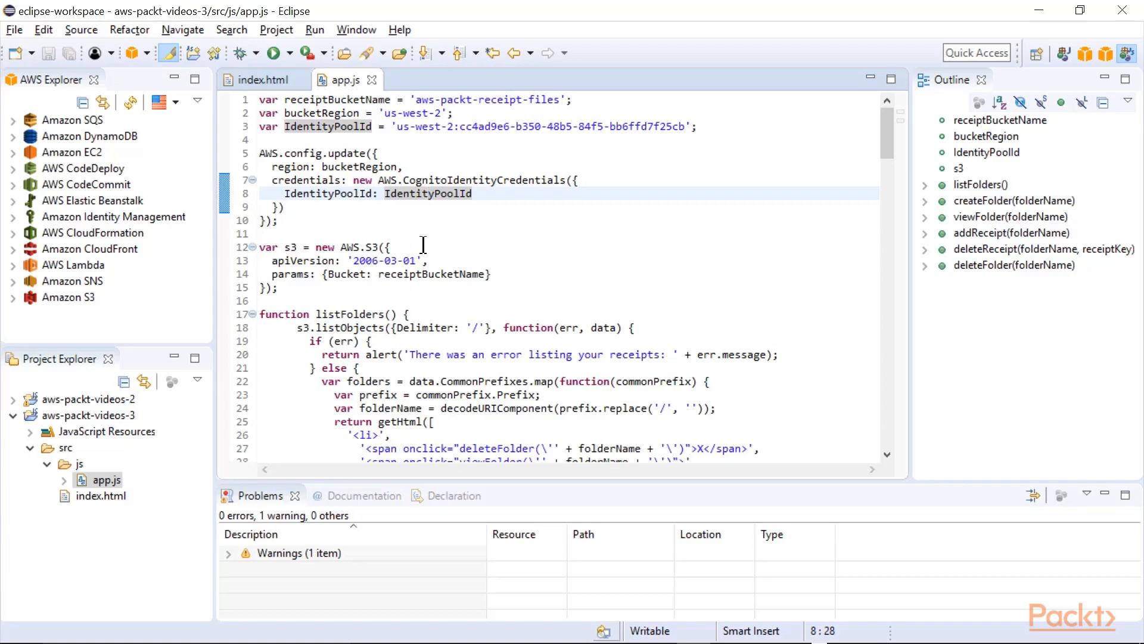
Review the S3 client creation further down, then return to index.html.
scroll(down, 3)
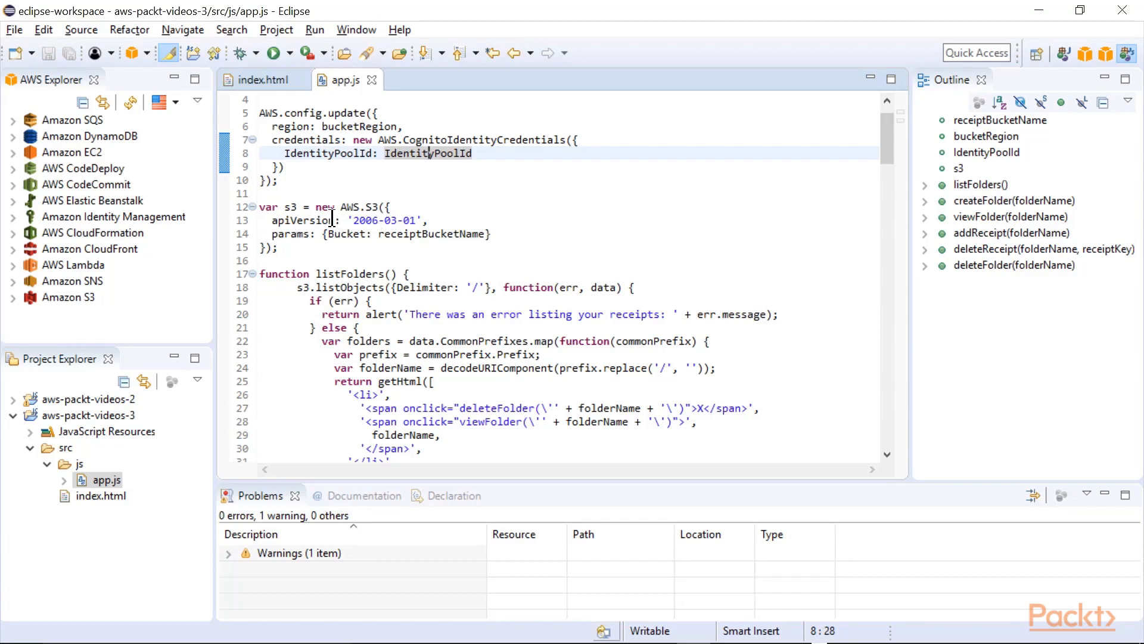
double_click(371, 206)
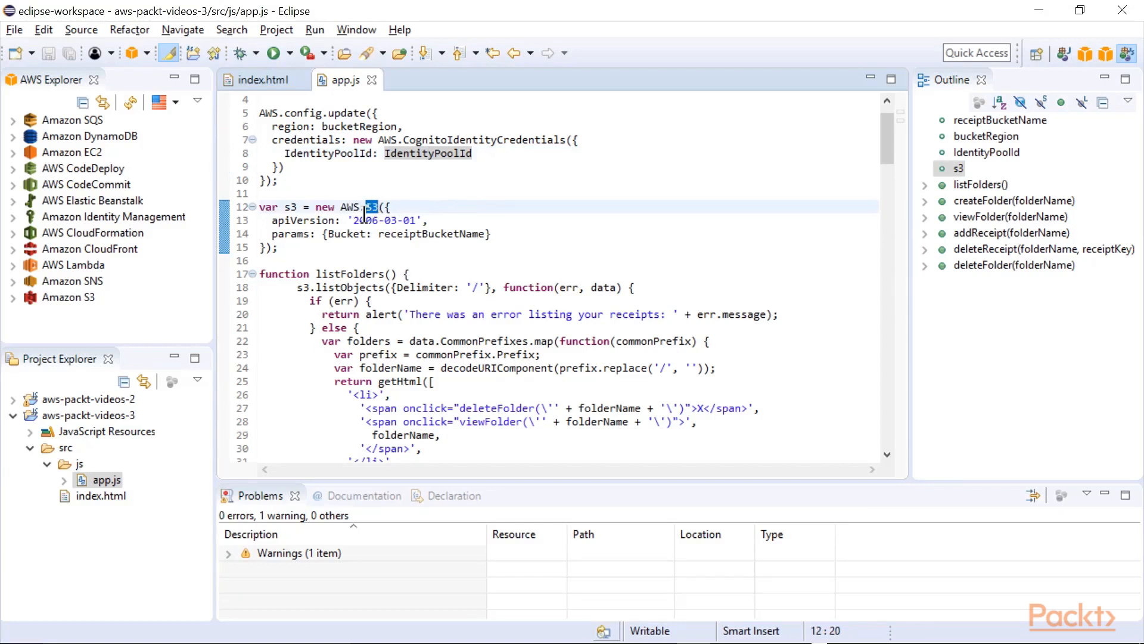
click(262, 80)
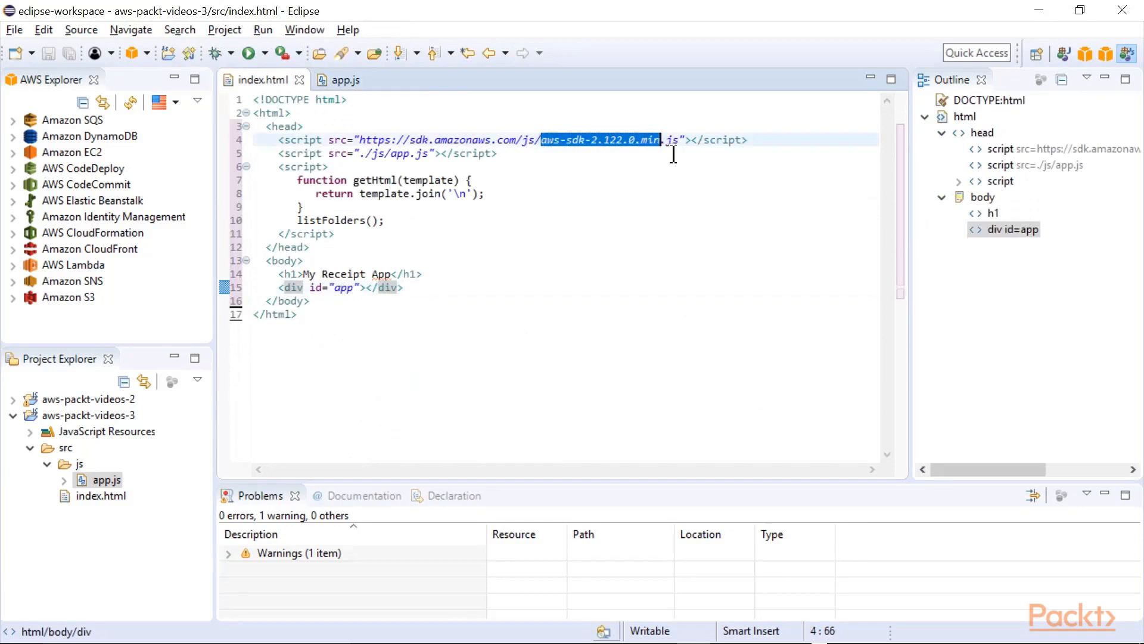
Check the aws-sdk script file name loaded by index.html, then return to app.js.
click(427, 154)
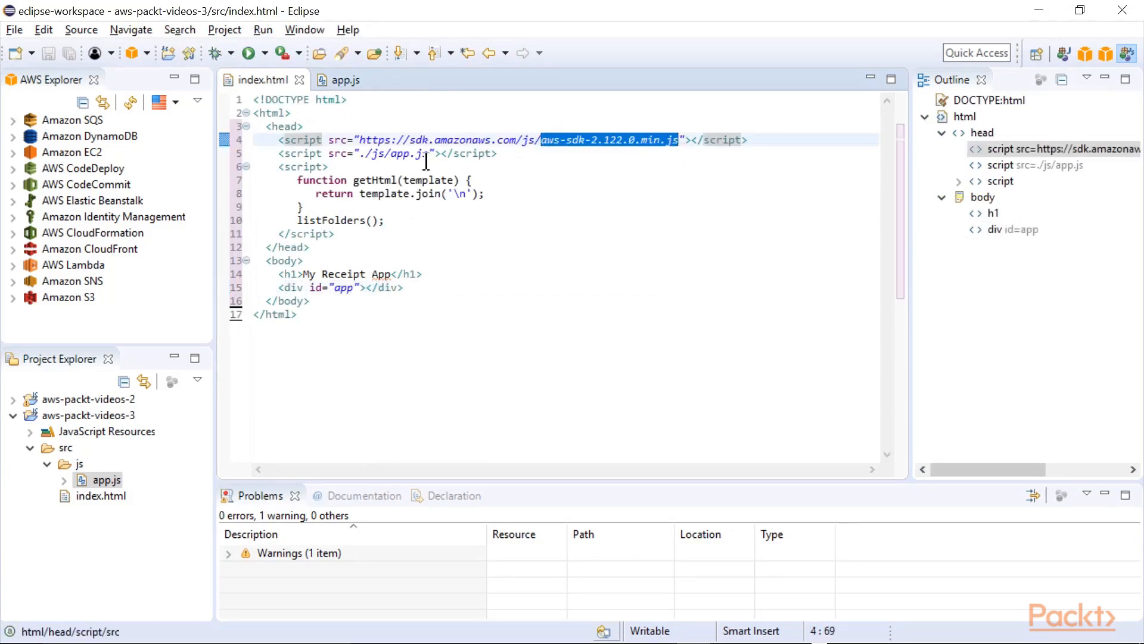
mouse_move(344, 103)
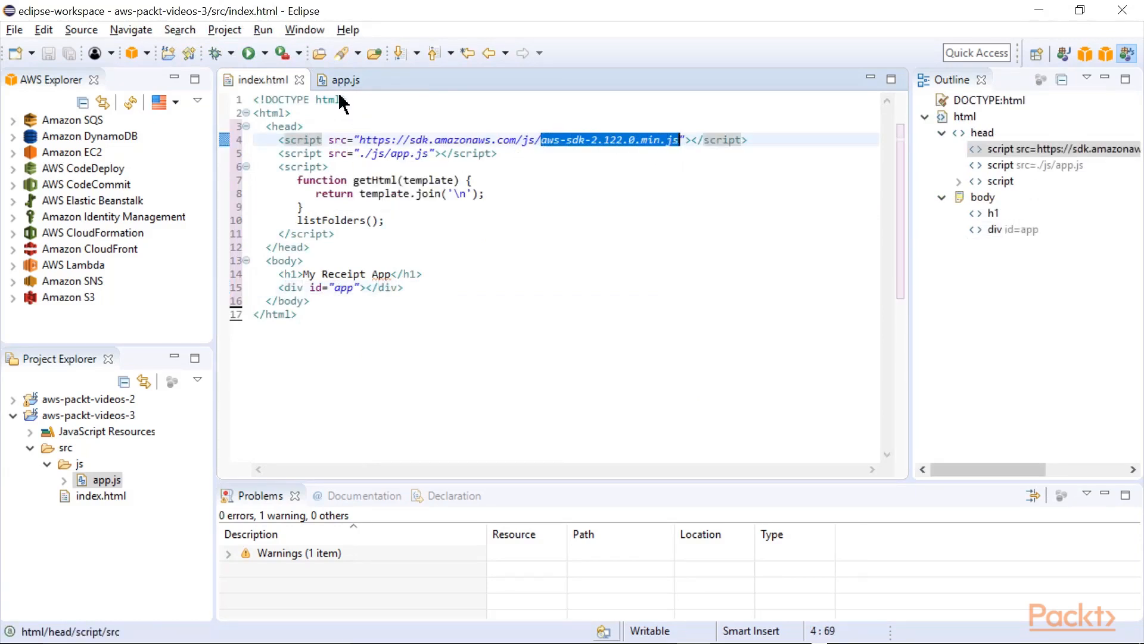
mouse_move(343, 79)
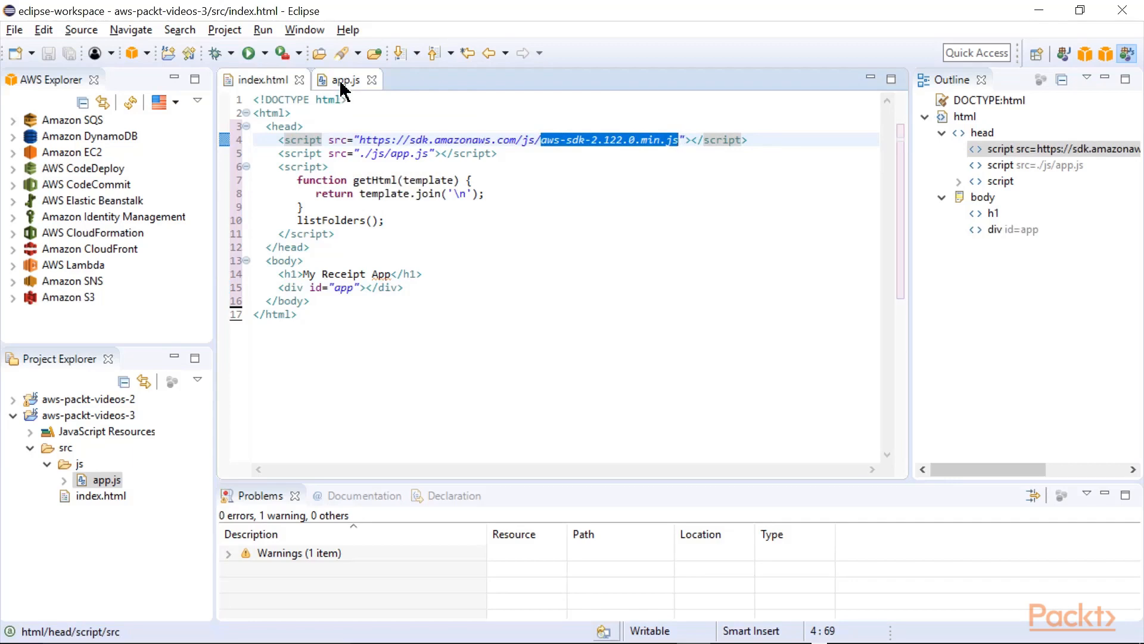
click(344, 80)
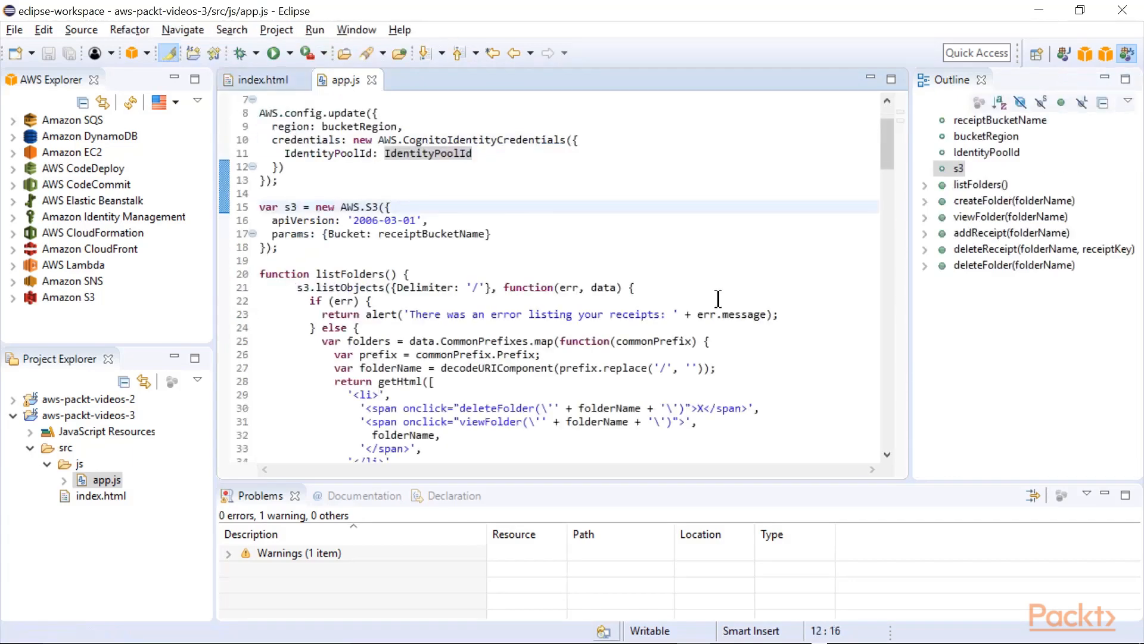
scroll(down, 3)
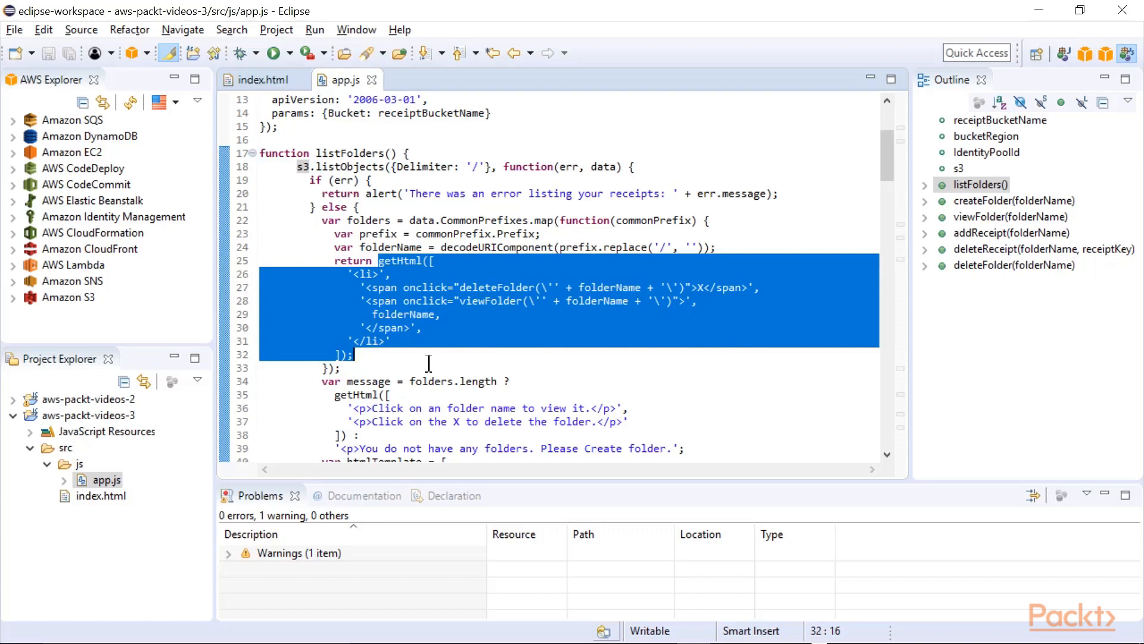
mouse_move(520, 186)
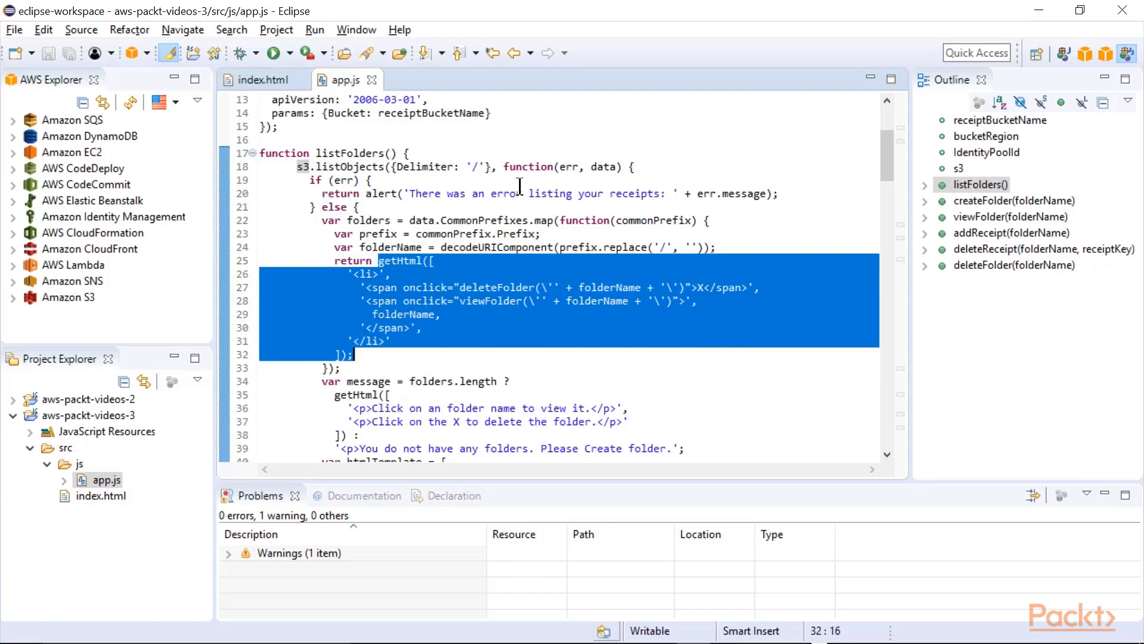
click(377, 180)
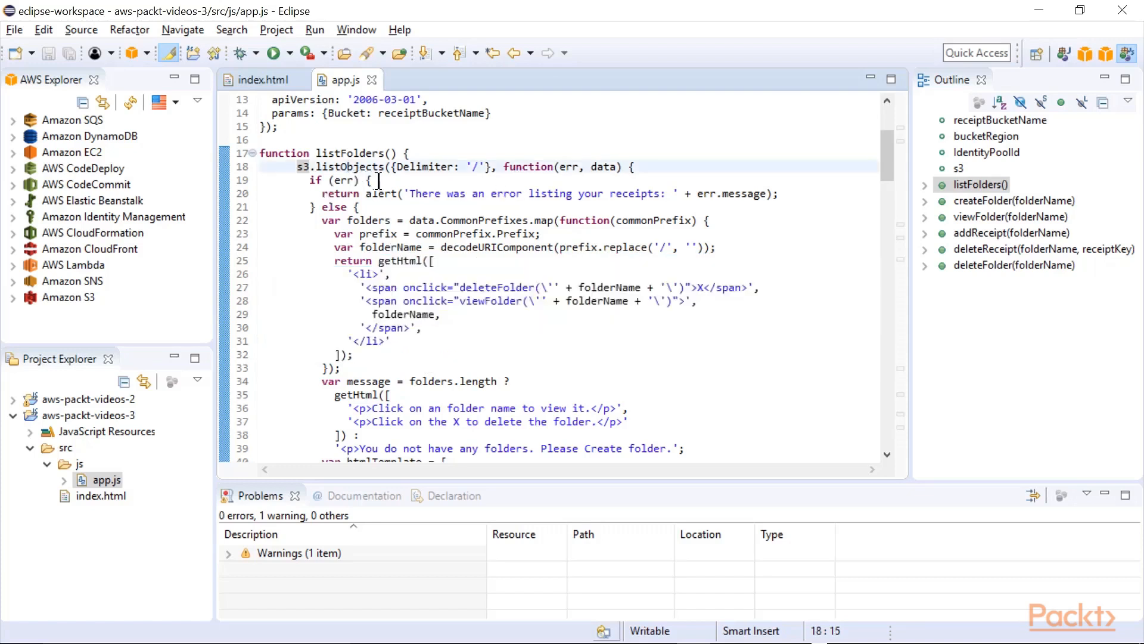
double_click(428, 166)
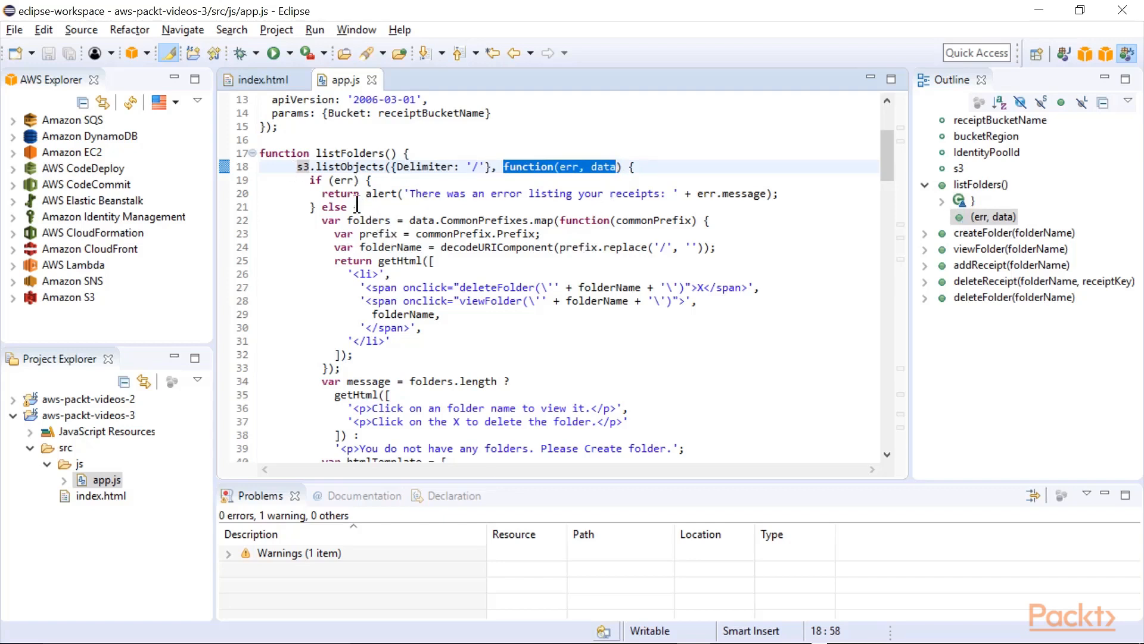
click(565, 167)
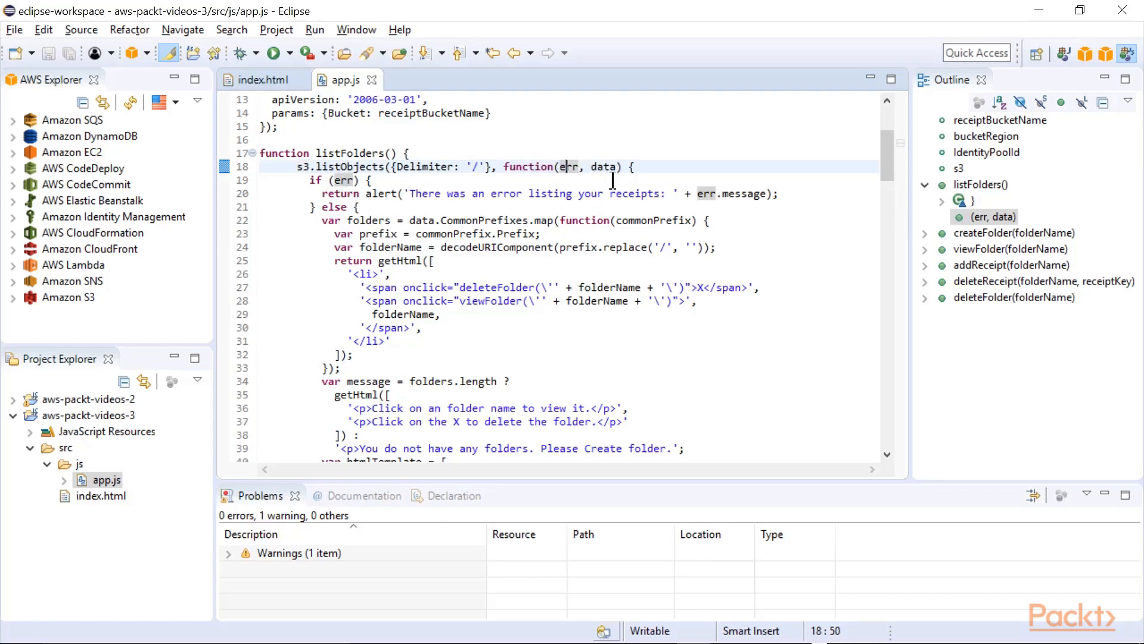
mouse_move(540, 240)
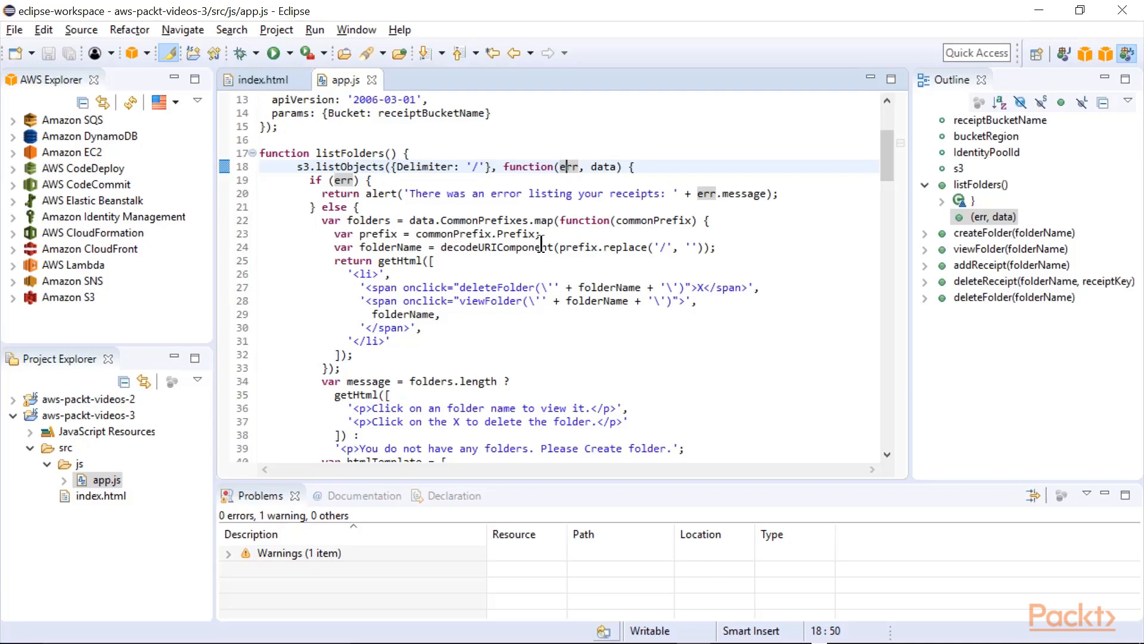
mouse_move(407, 380)
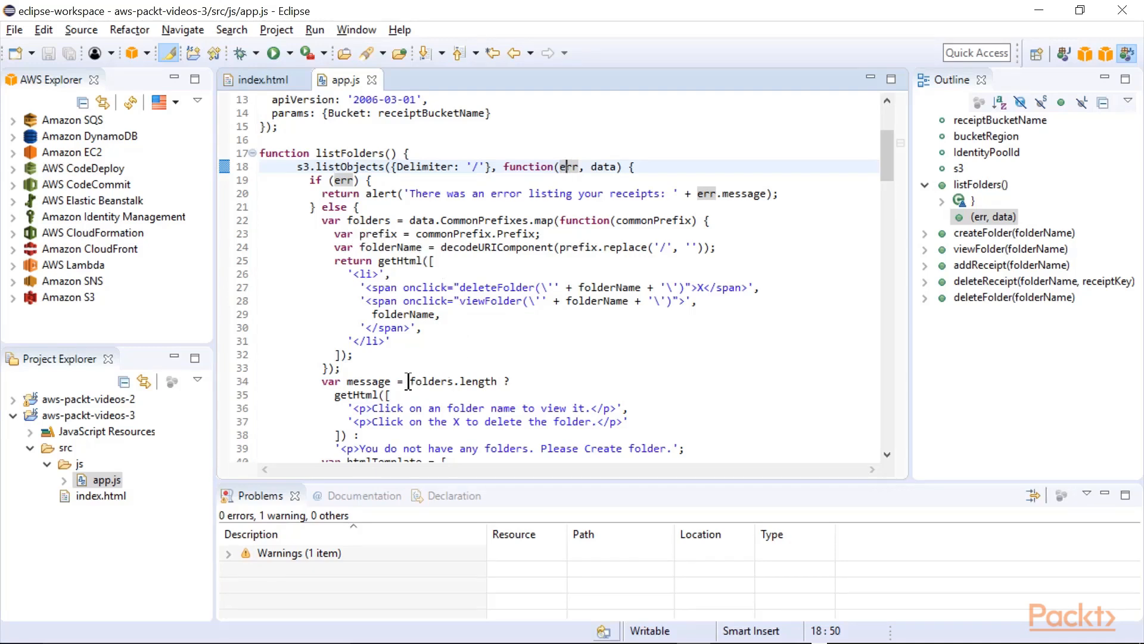
scroll(down, 3)
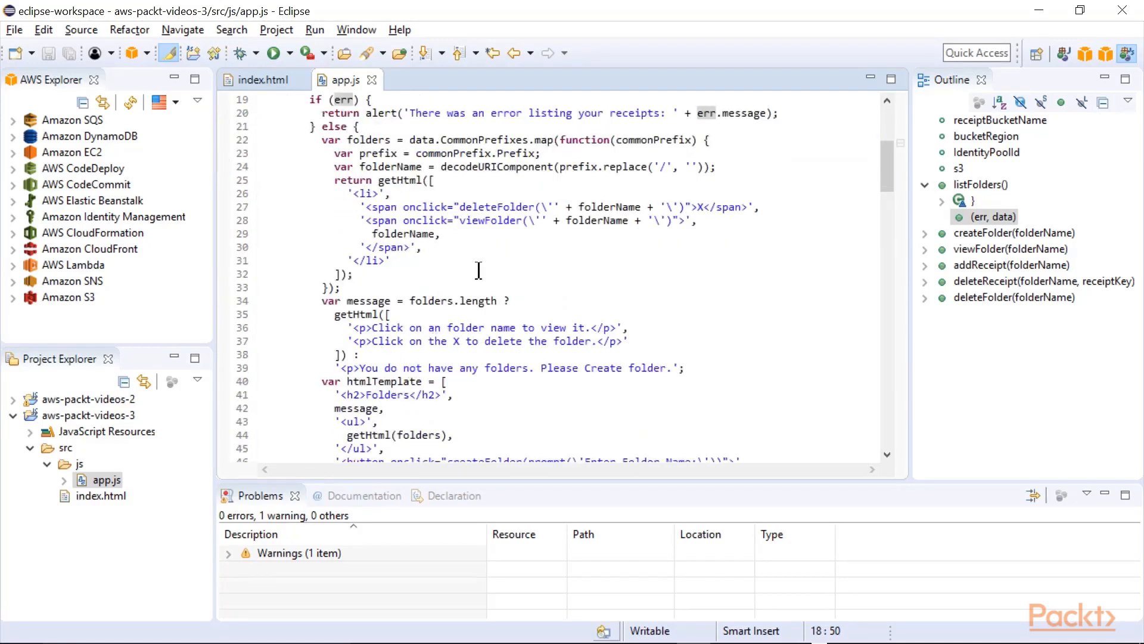
scroll(down, 3)
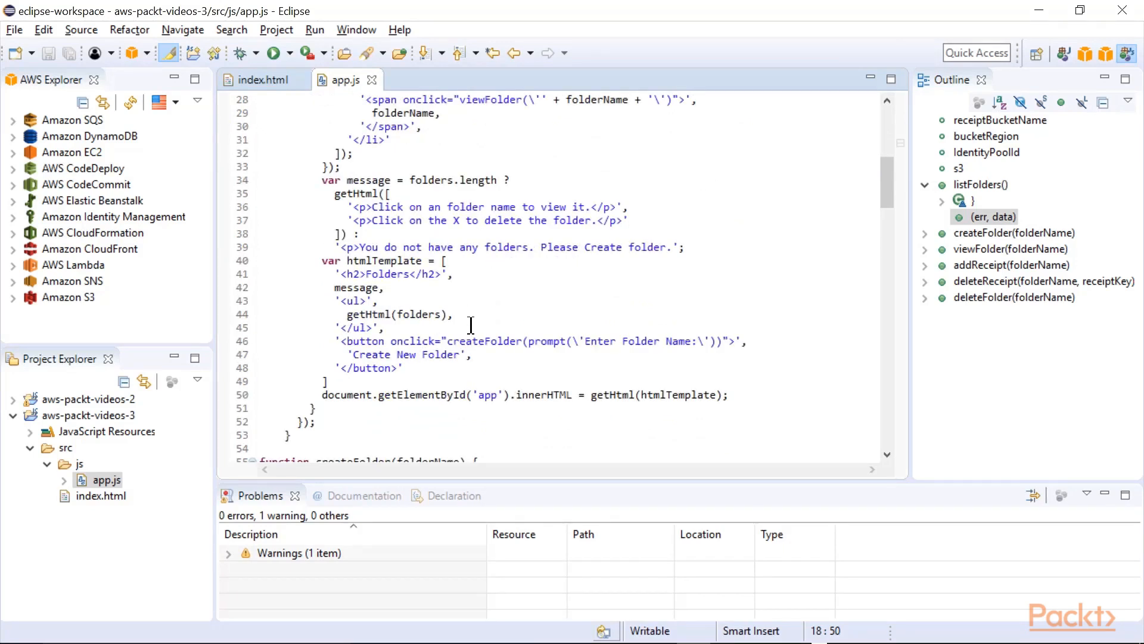
mouse_move(480, 288)
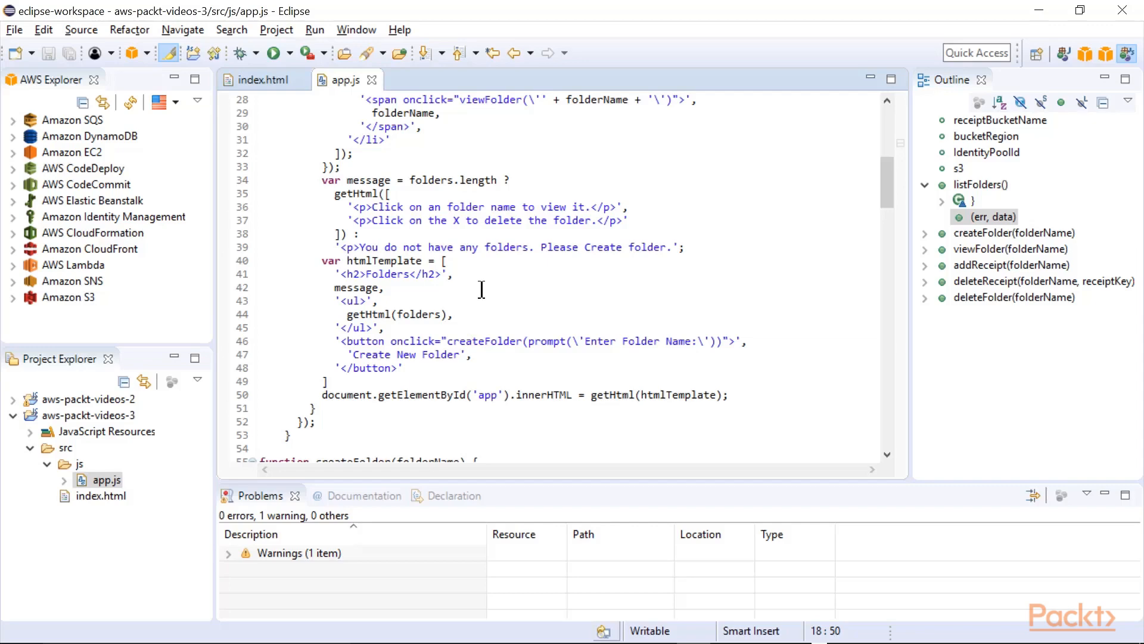
scroll(down, 3)
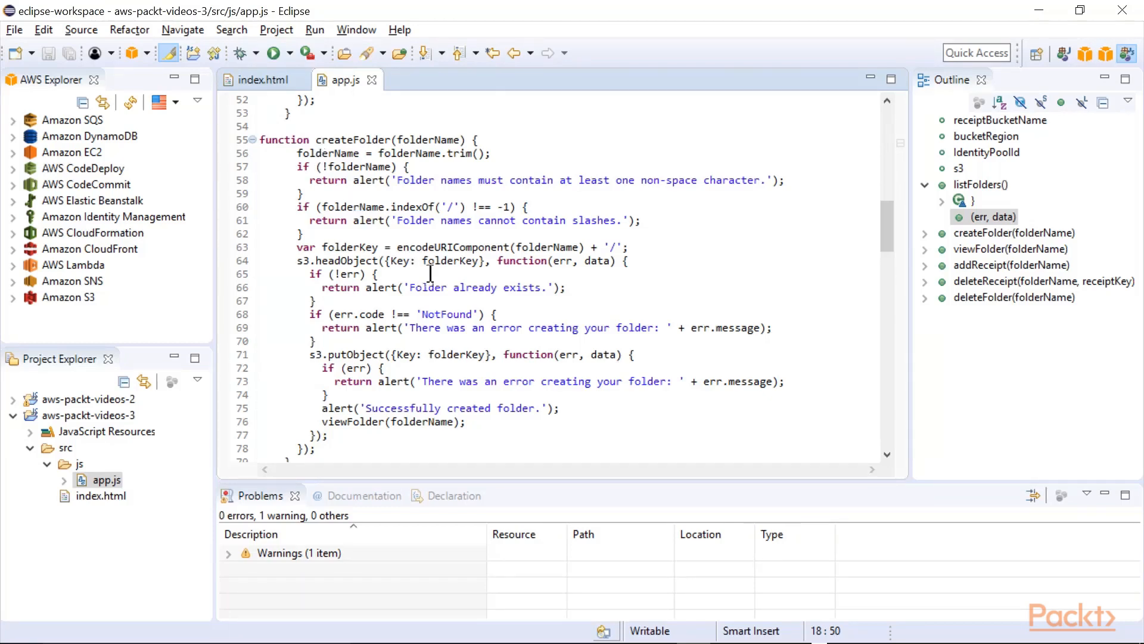
scroll(down, 3)
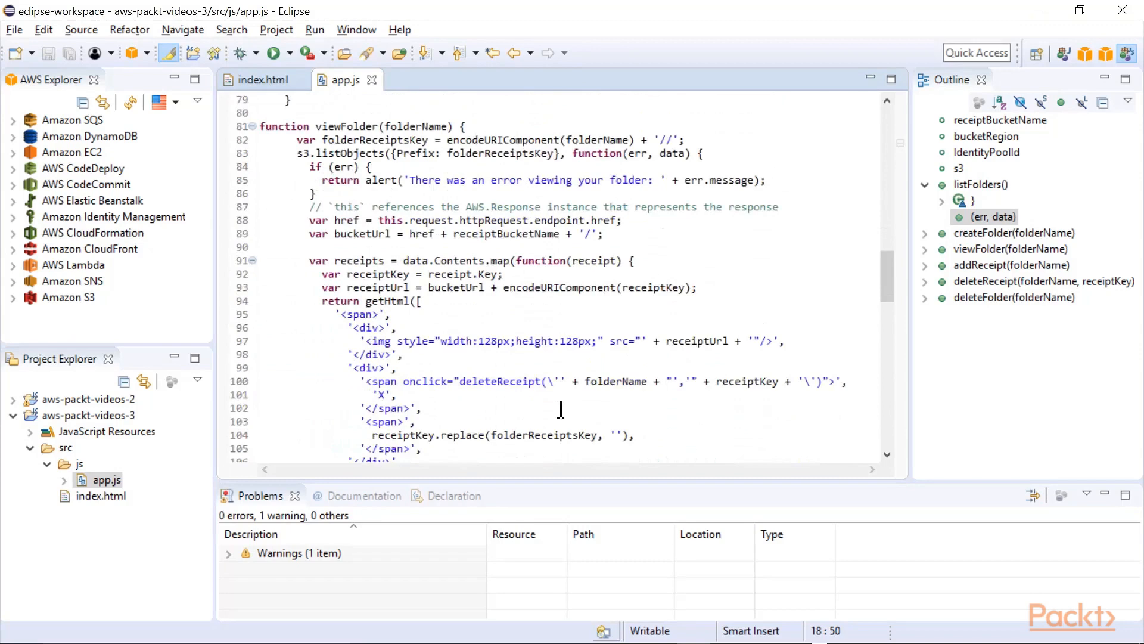
scroll(down, 3)
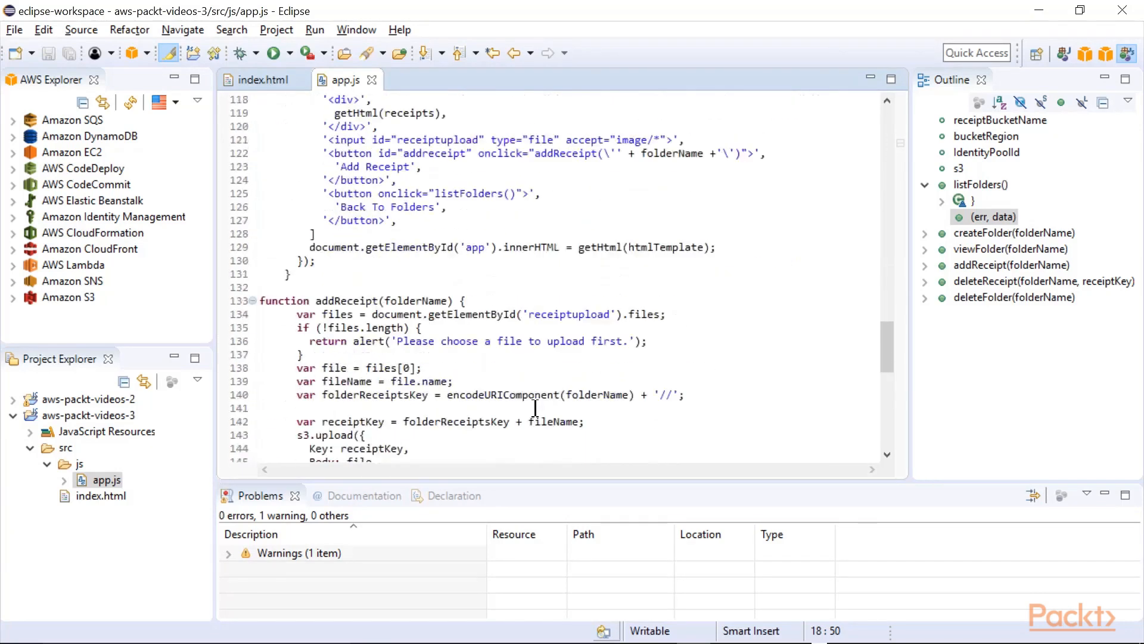
scroll(down, 3)
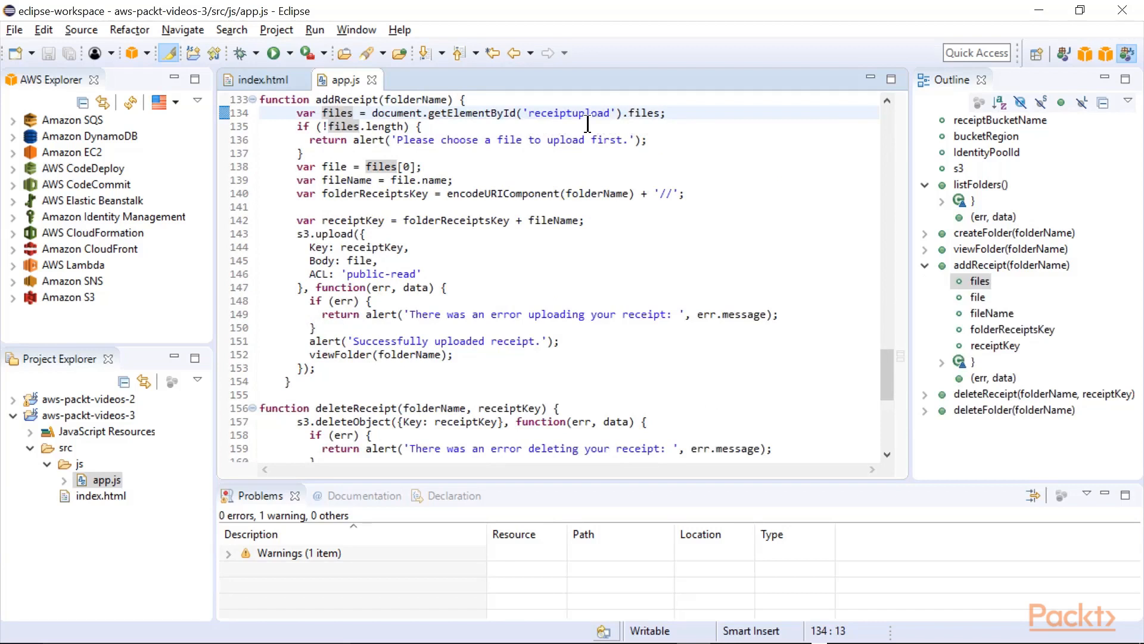
mouse_move(396, 138)
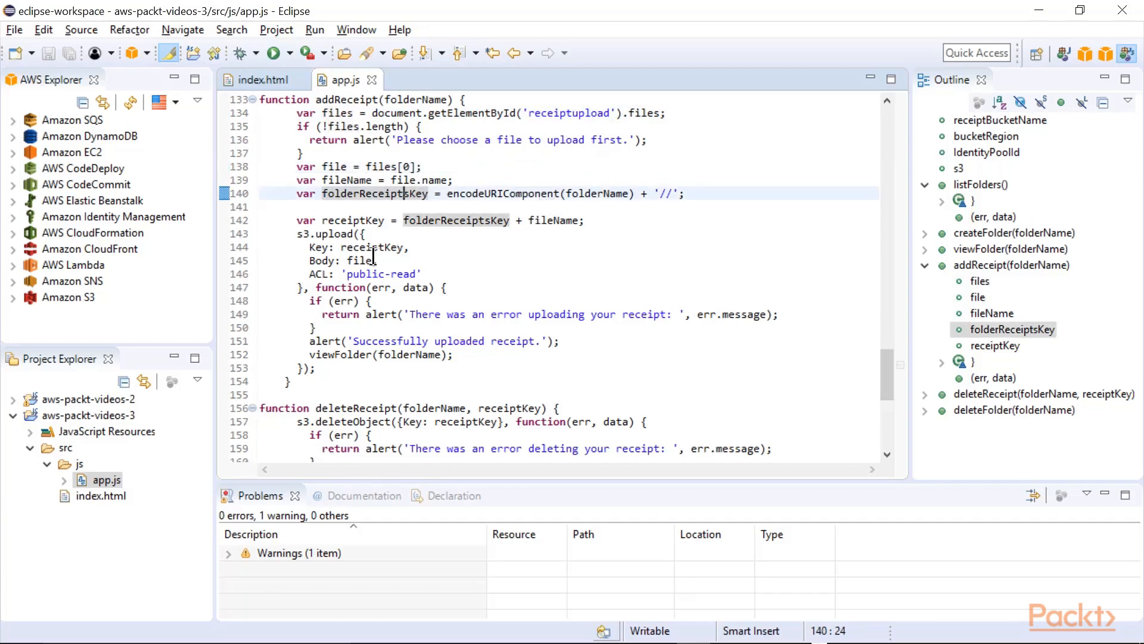
double_click(320, 233)
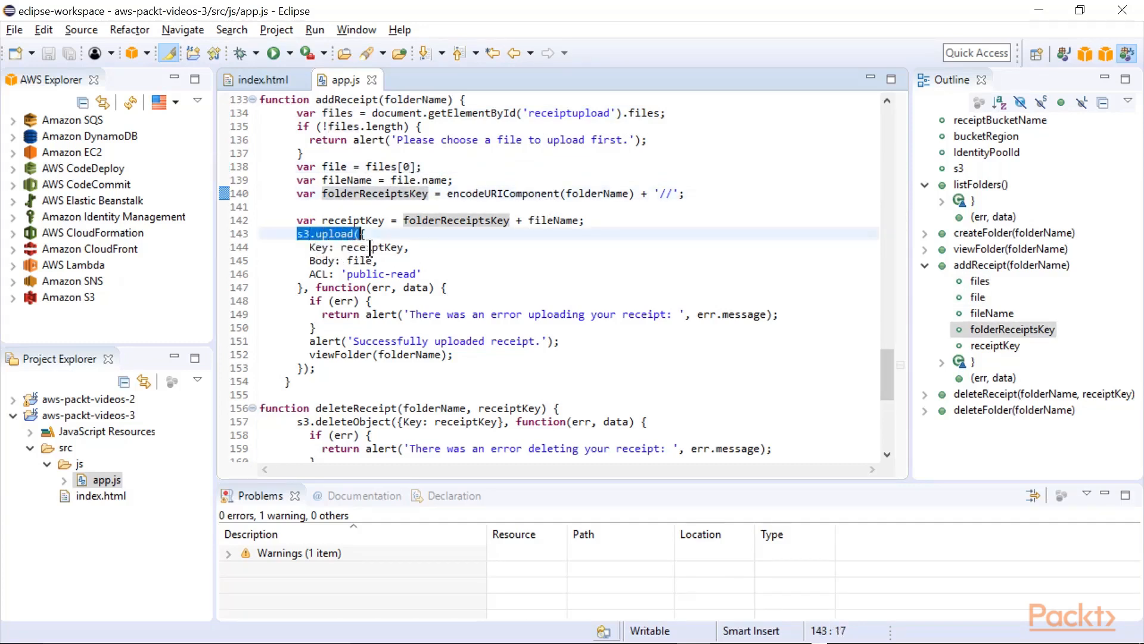
click(356, 261)
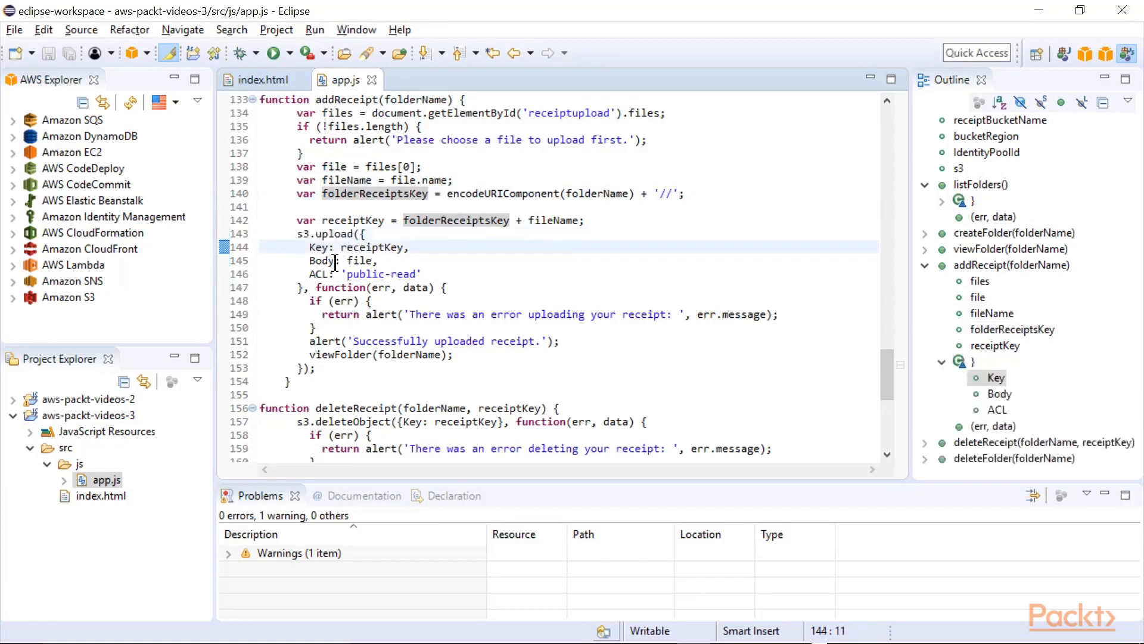
click(375, 261)
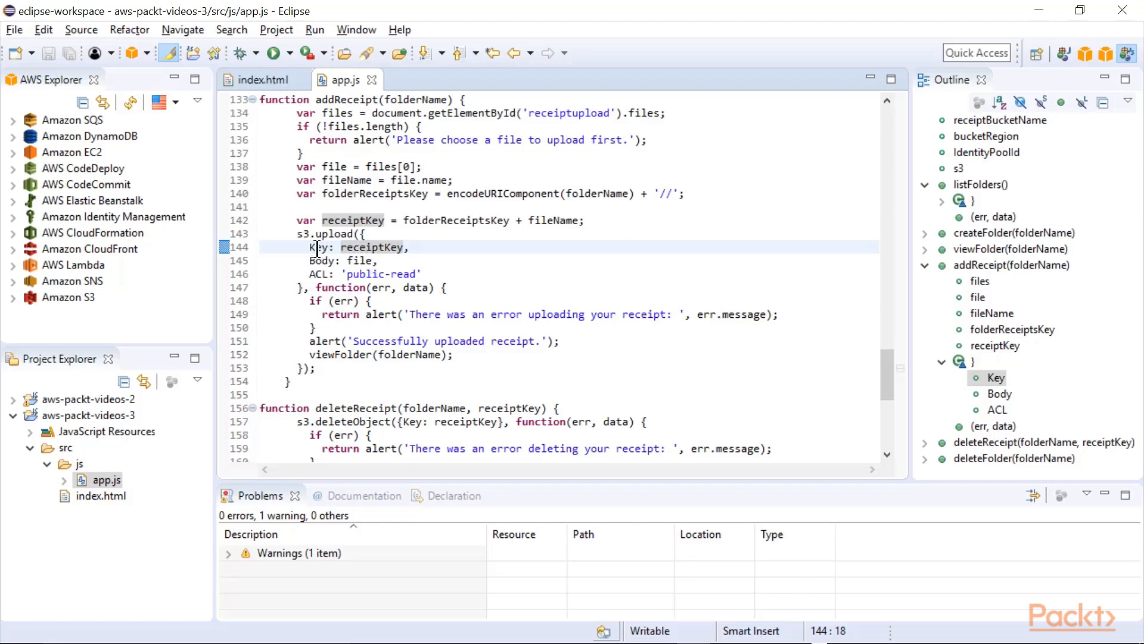
scroll(up, 3)
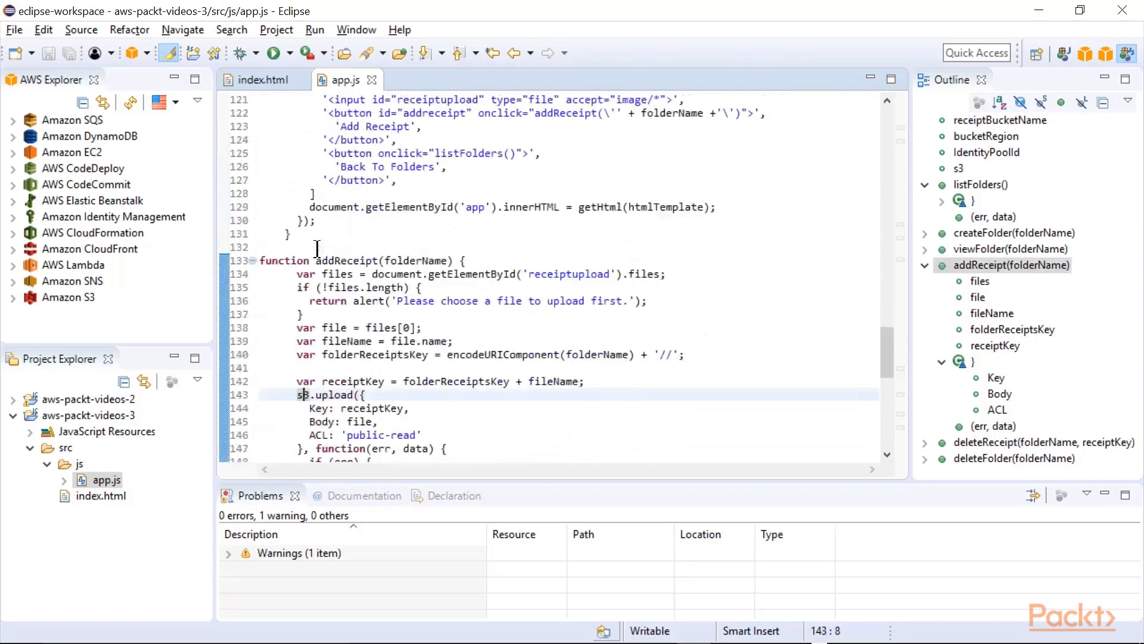
scroll(down, 3)
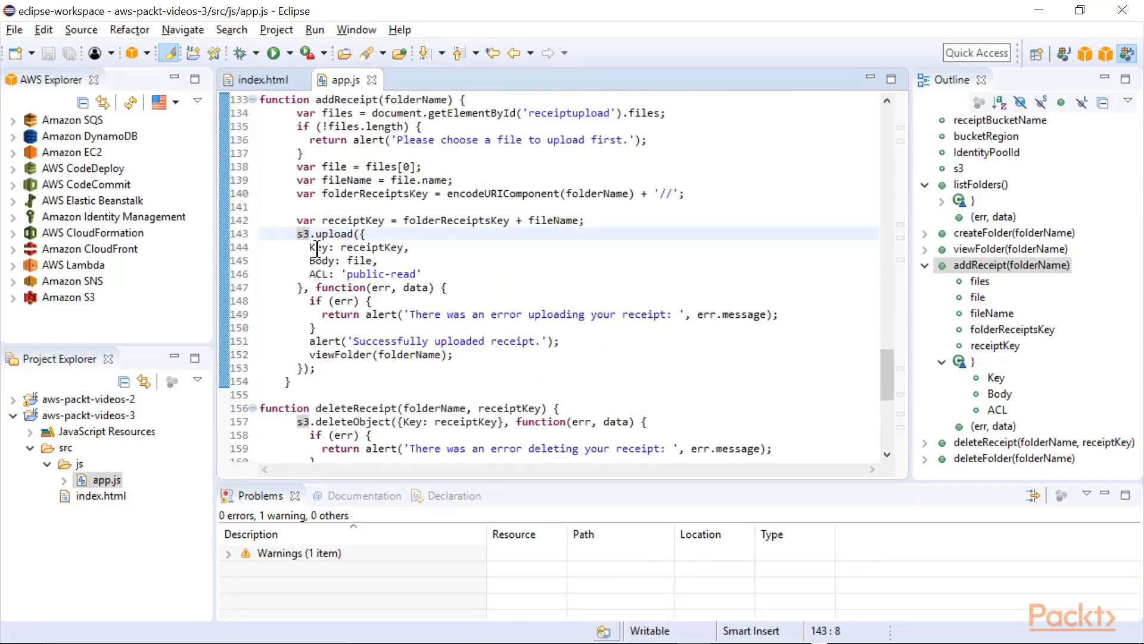
click(330, 274)
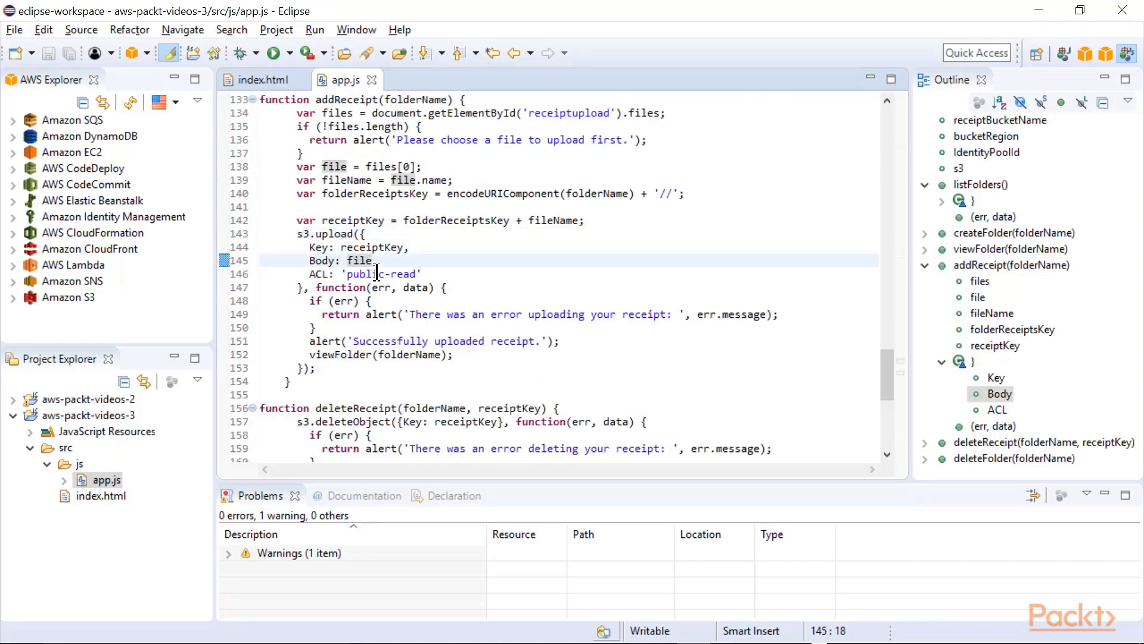
click(324, 274)
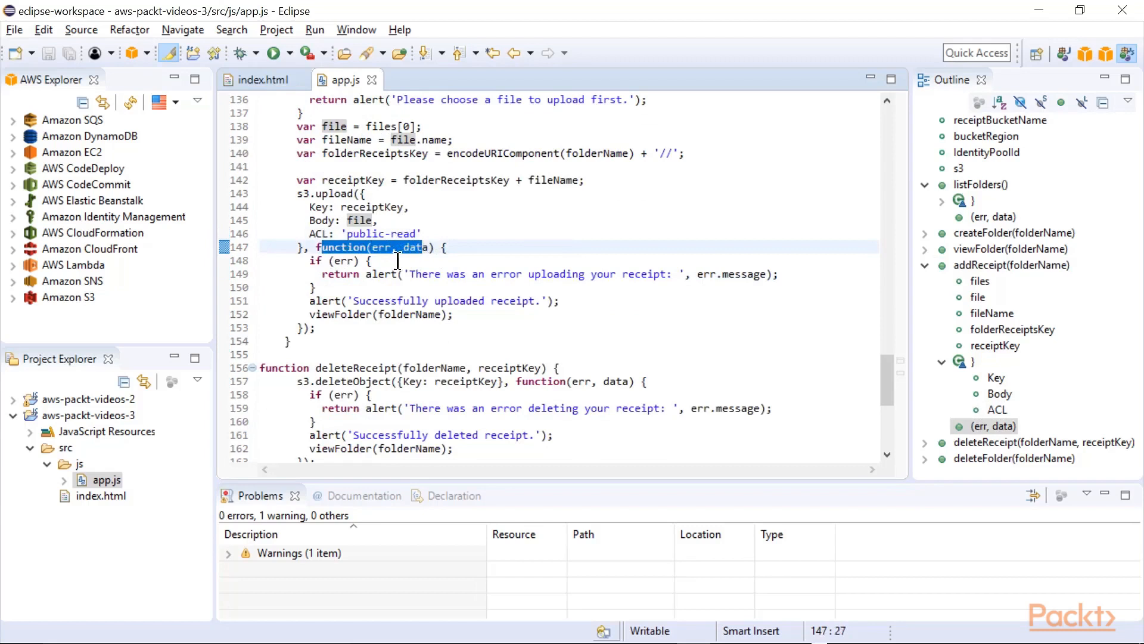
click(371, 261)
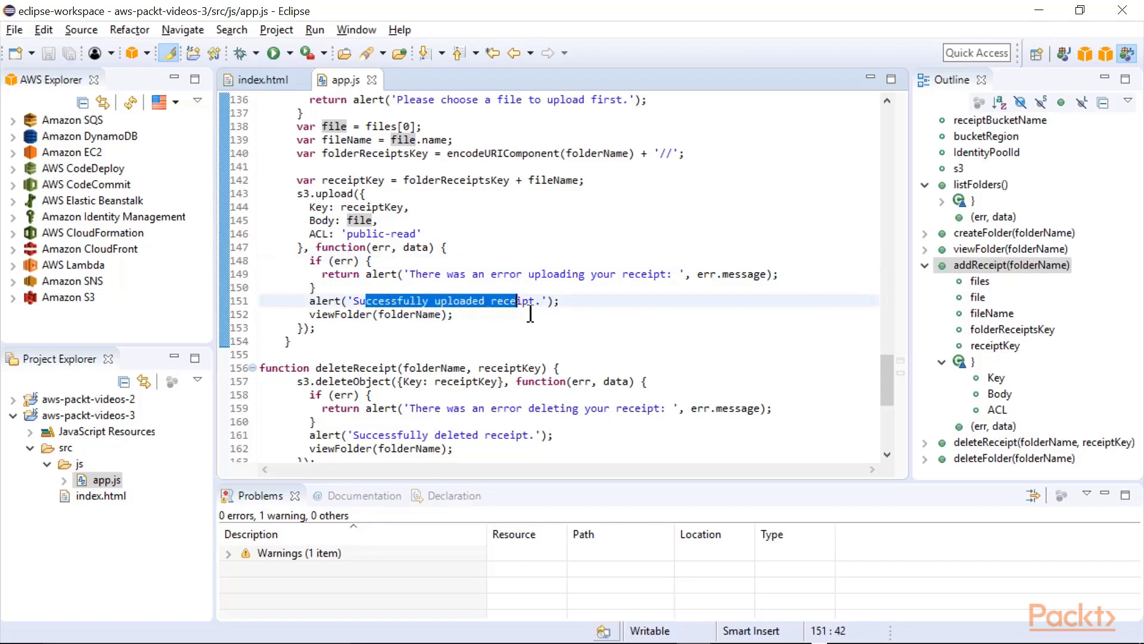
click(350, 315)
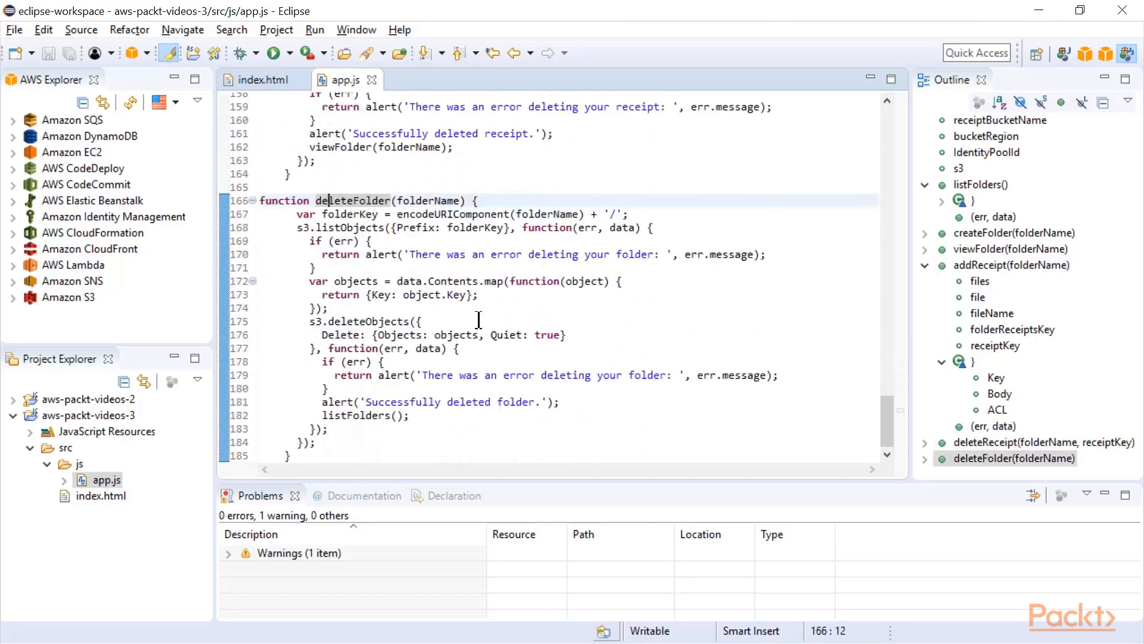
mouse_move(466, 305)
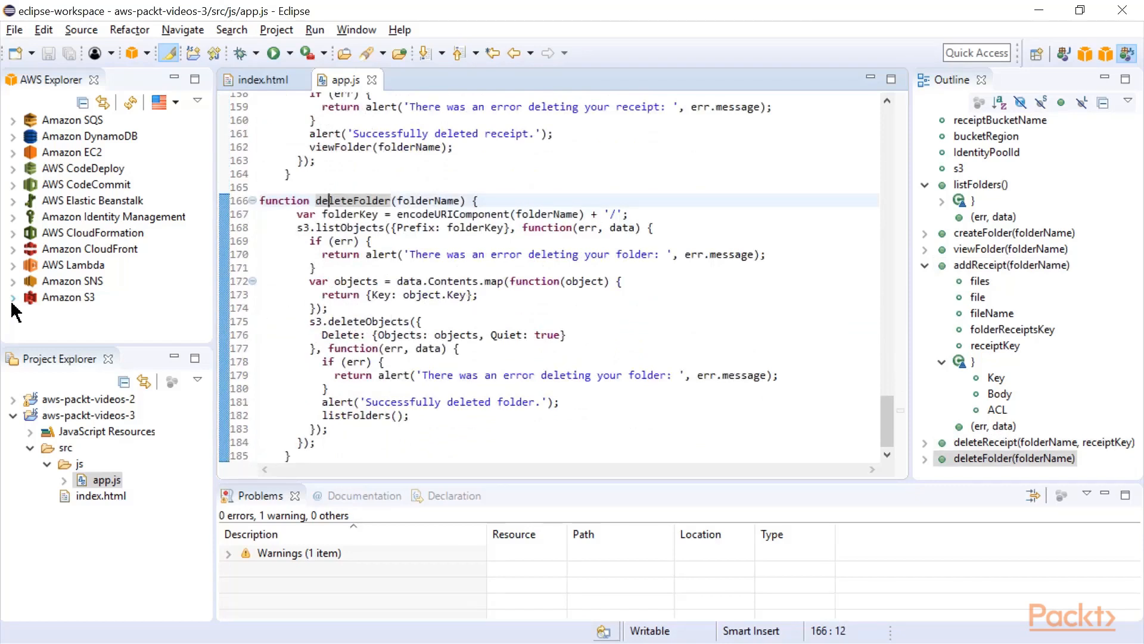
List the aws-packt-videos-3 bucket's objects, showing index.html and the expanded js folder.
click(13, 297)
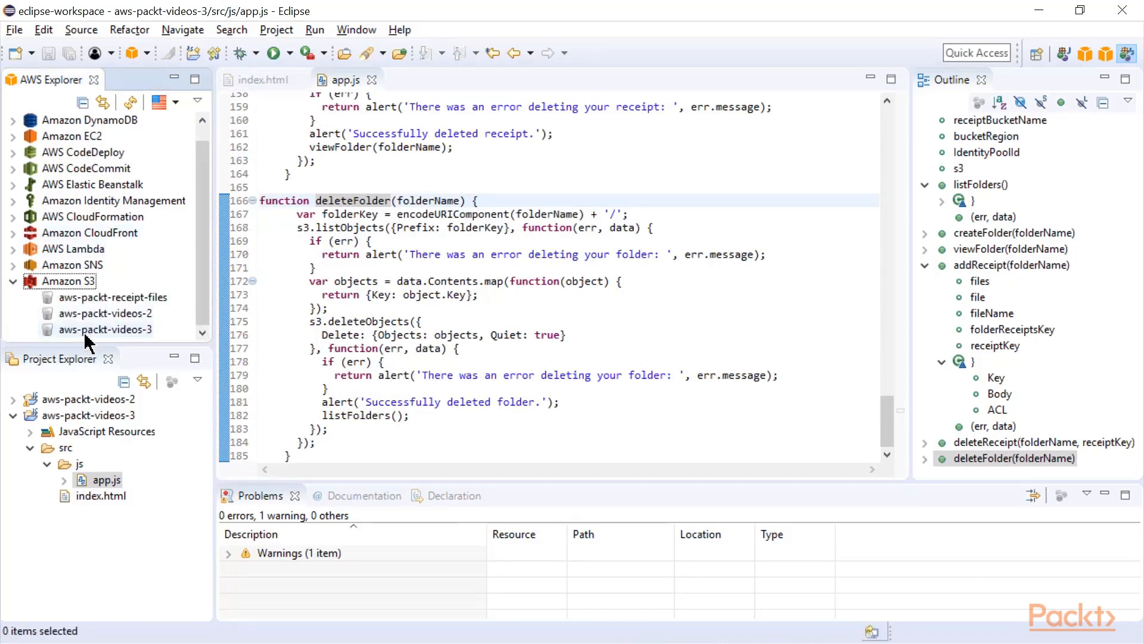
mouse_move(117, 342)
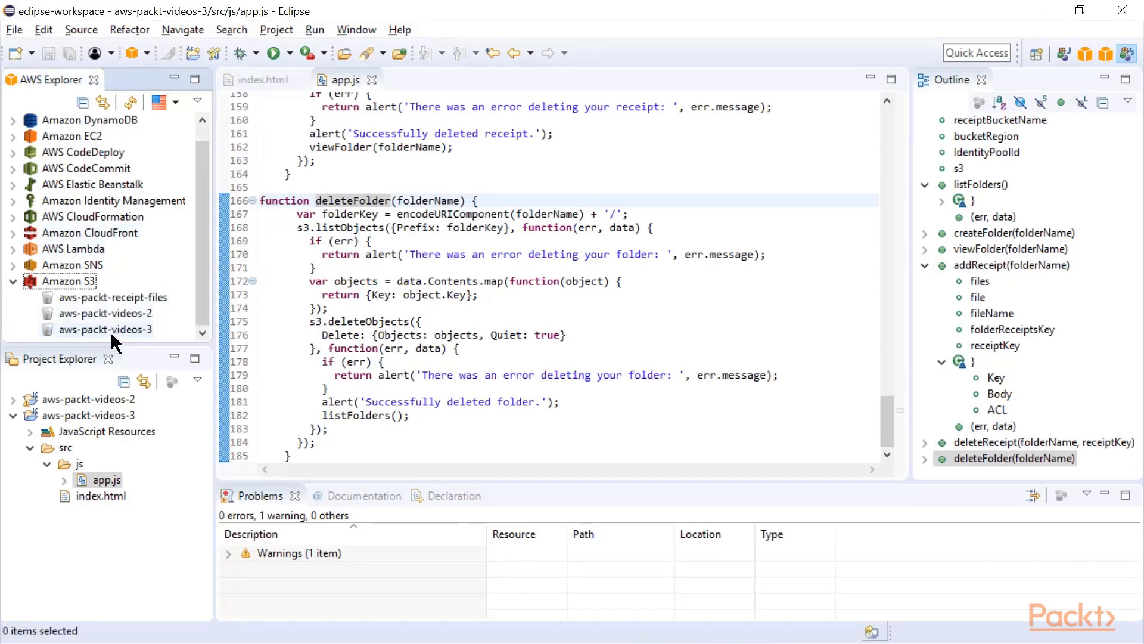
double_click(106, 329)
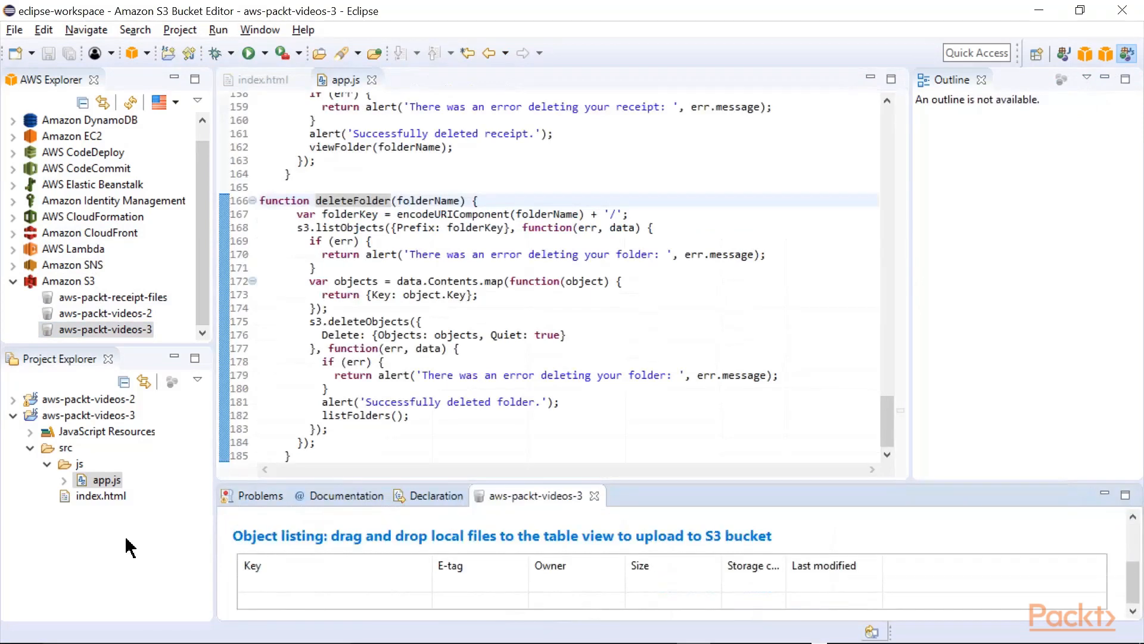
click(103, 496)
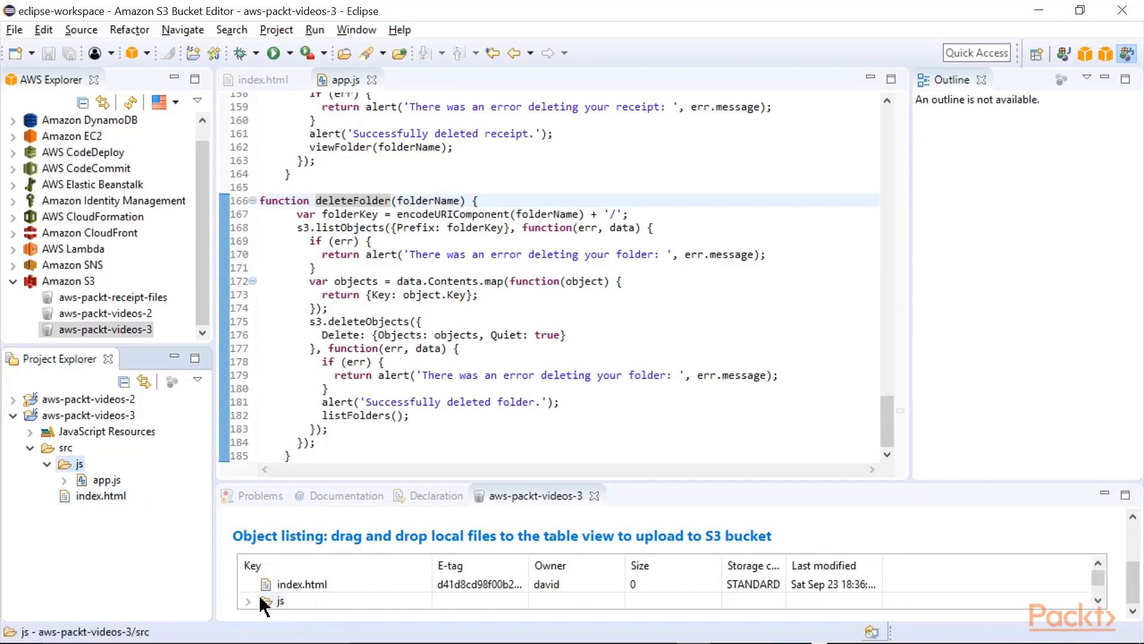
click(248, 600)
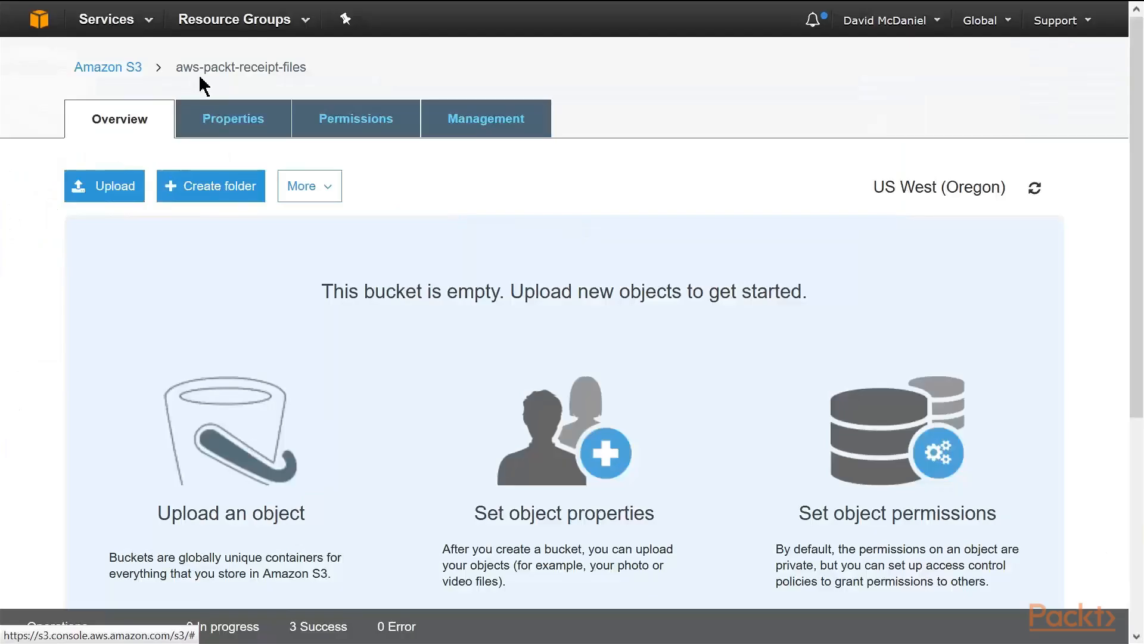
mouse_move(307, 87)
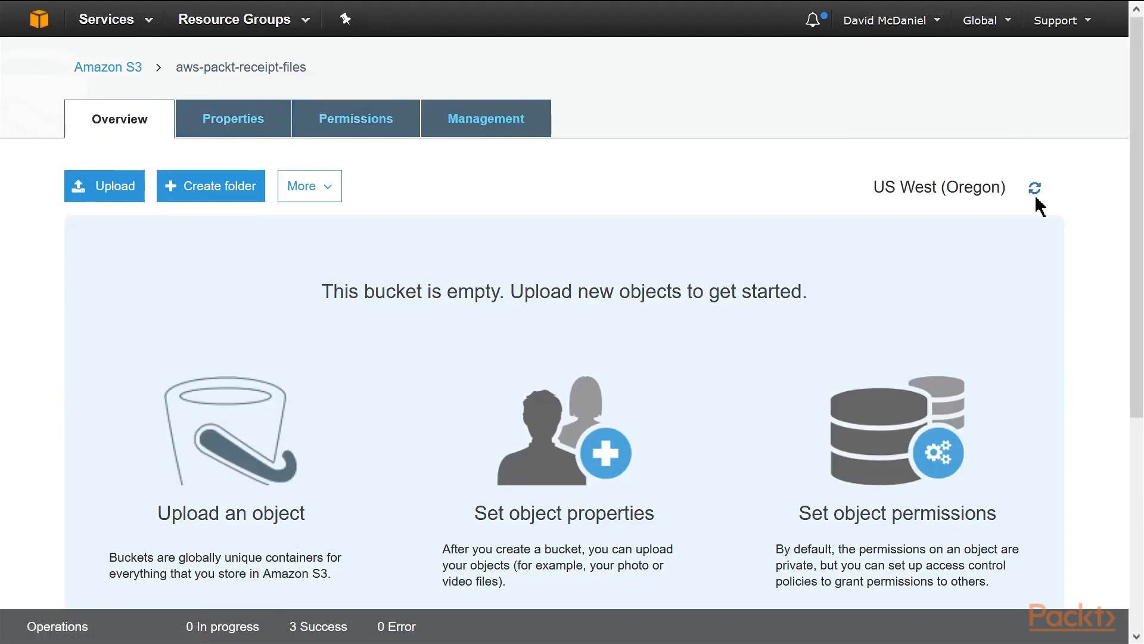
View the receipt-files bucket's properties, then its permissions and access policy.
click(232, 118)
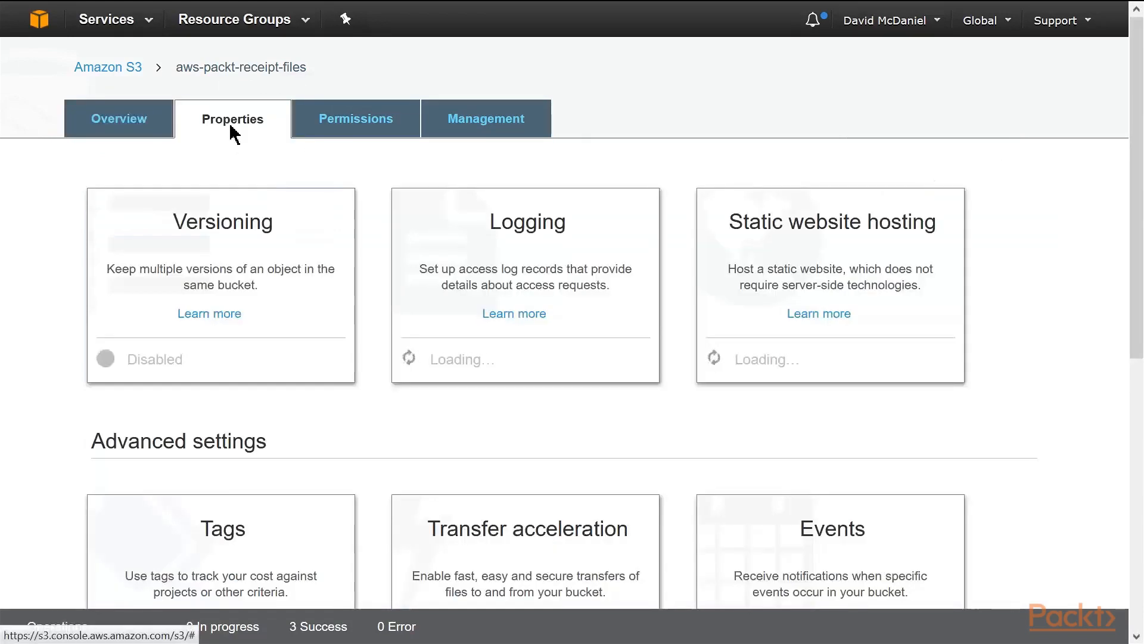
mouse_move(355, 118)
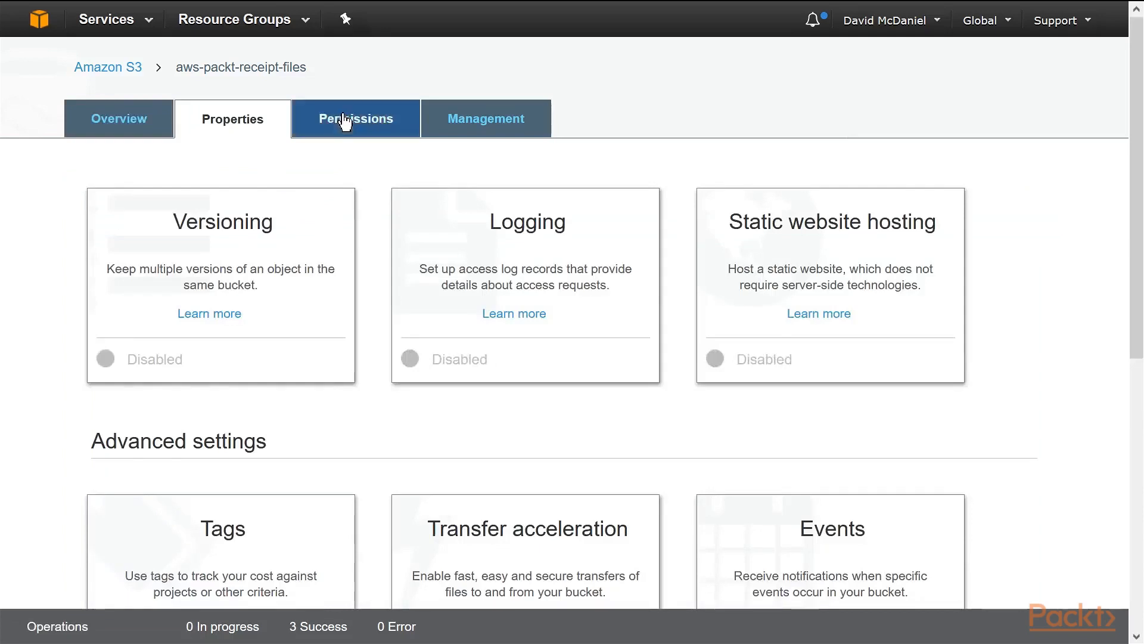
click(355, 118)
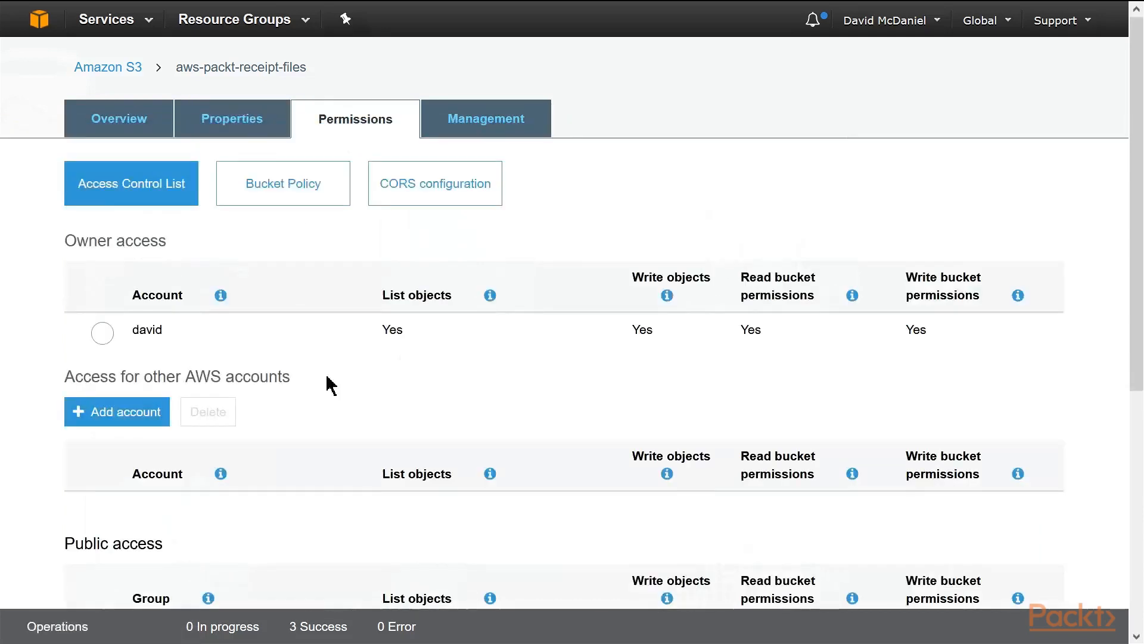
click(283, 182)
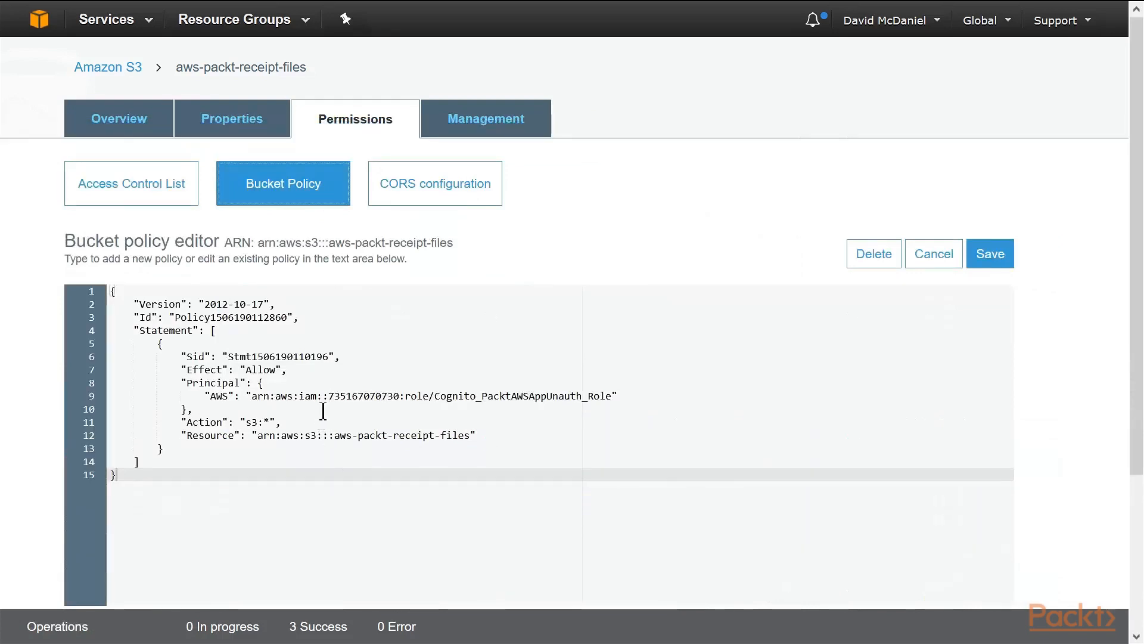
Highlight the Cognito_PacktAWSAppUnauth_Role principal and the bucket name resource in the policy JSON.
click(433, 396)
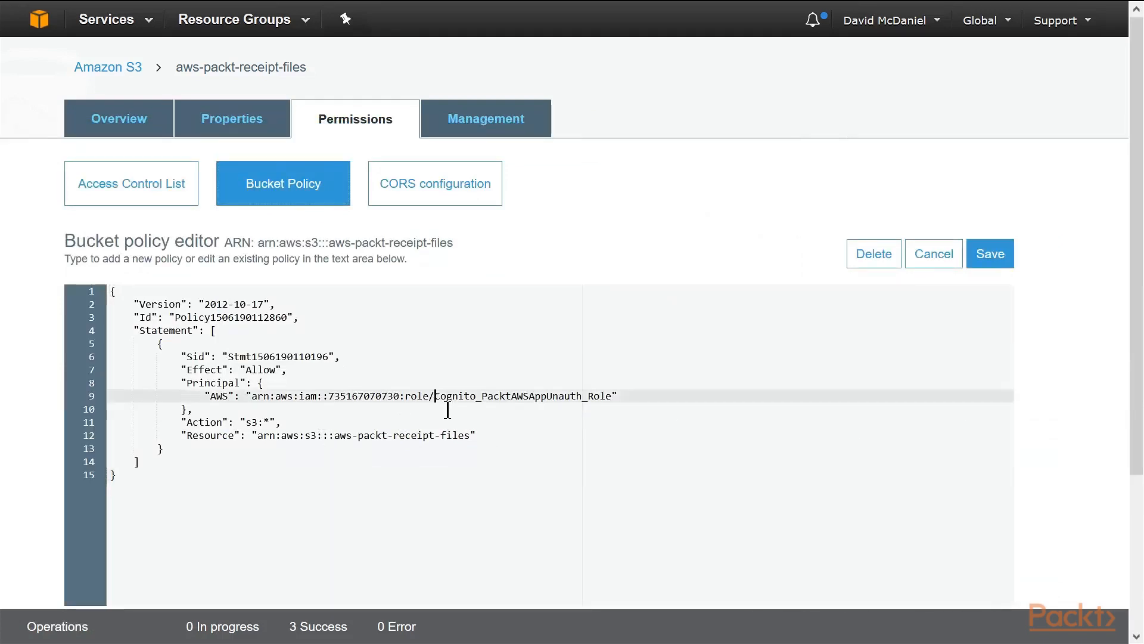
double_click(525, 395)
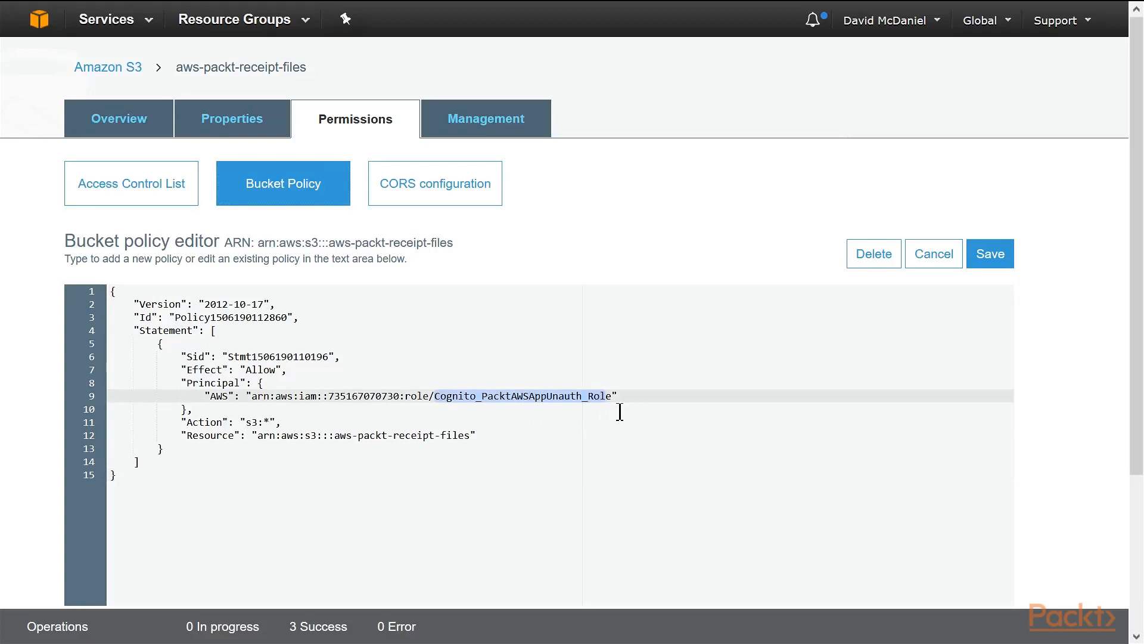
click(269, 422)
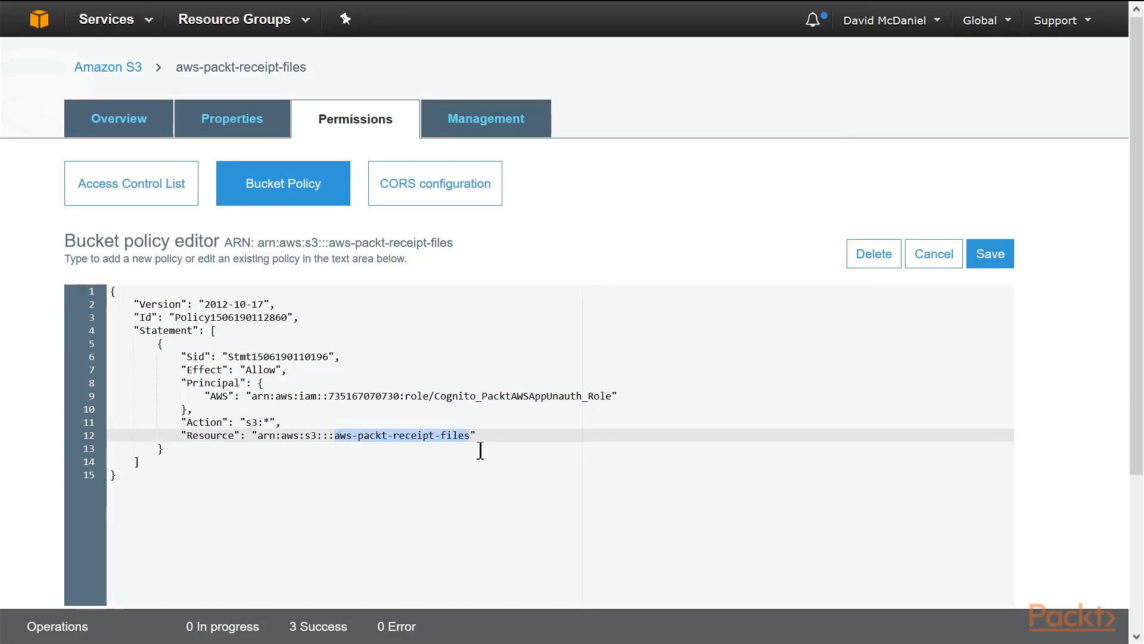
click(434, 182)
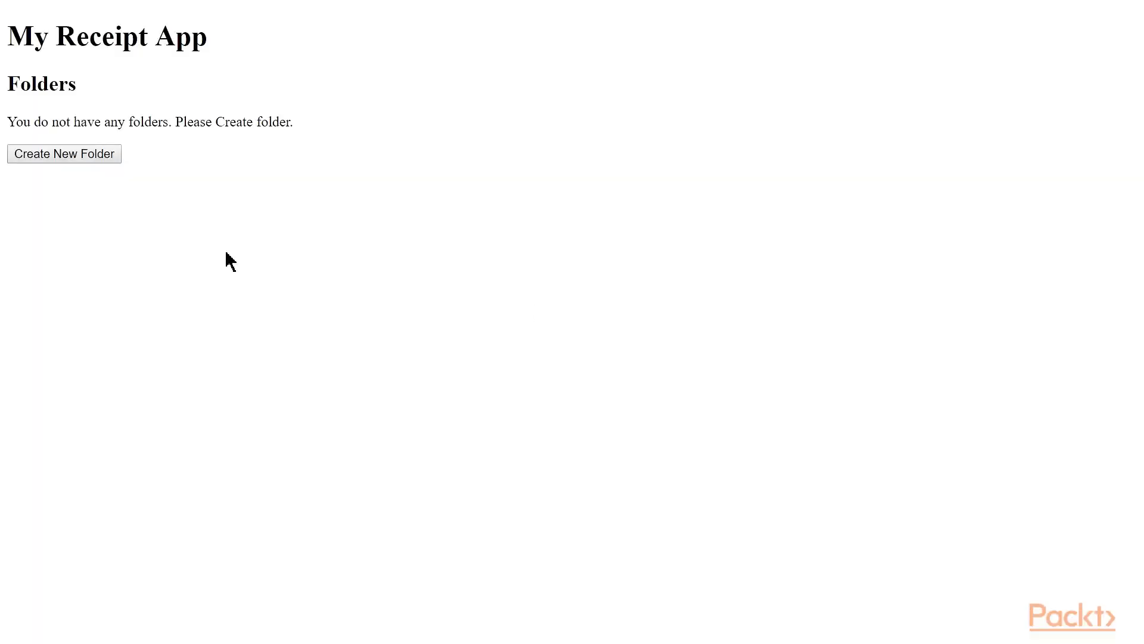
mouse_move(24, 207)
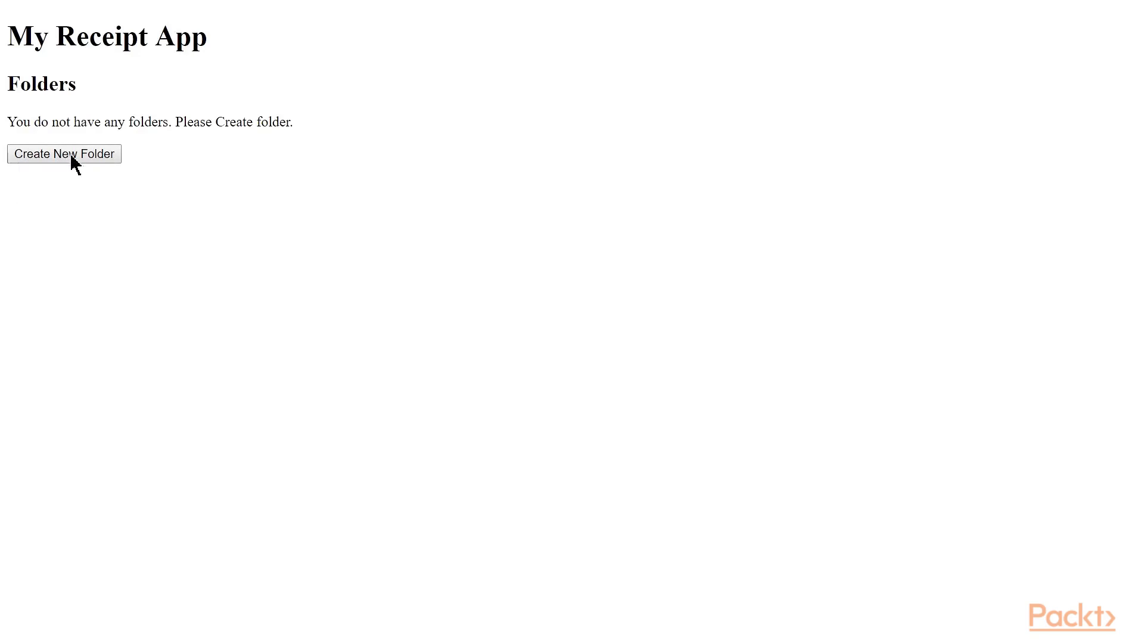
Create a folder named Sep 2017, confirm its creation and enter it.
click(64, 154)
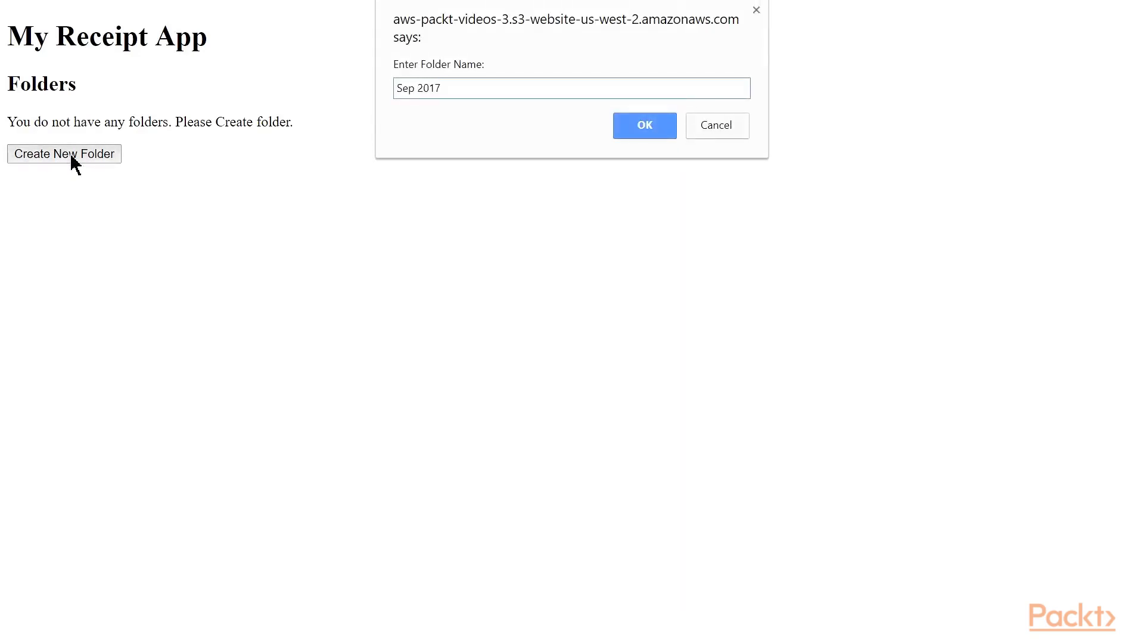
click(644, 126)
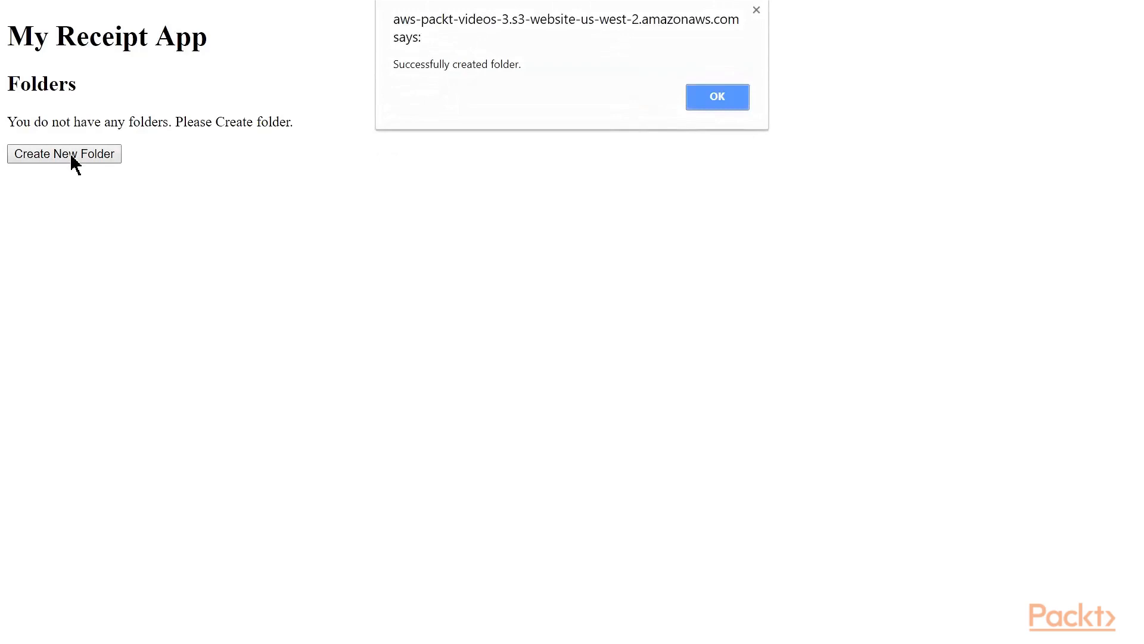
click(717, 97)
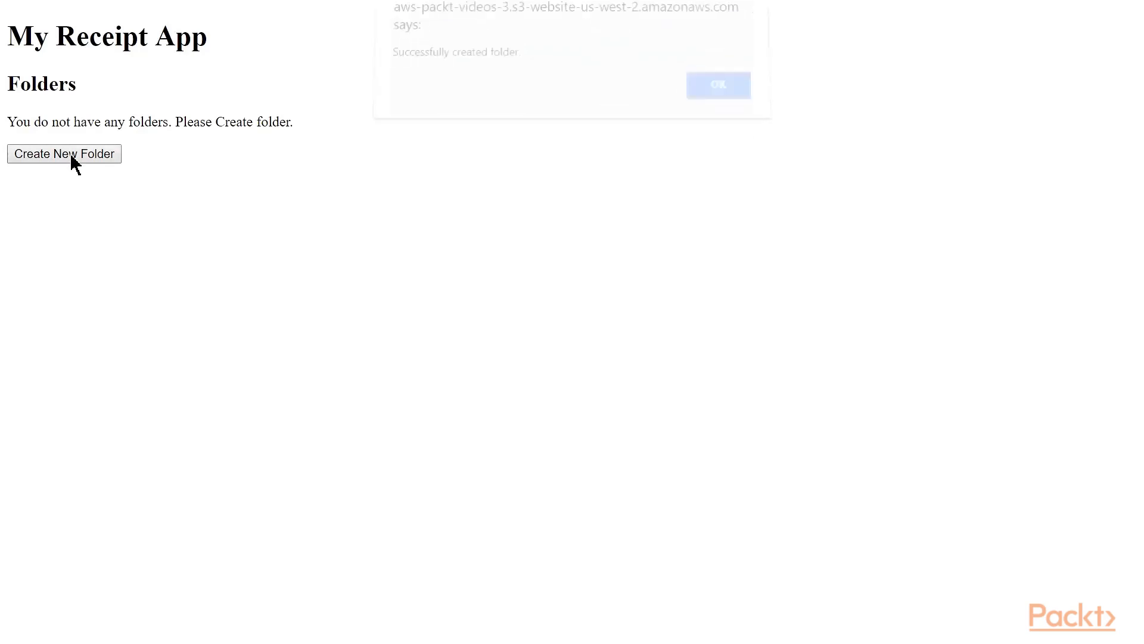
click(718, 85)
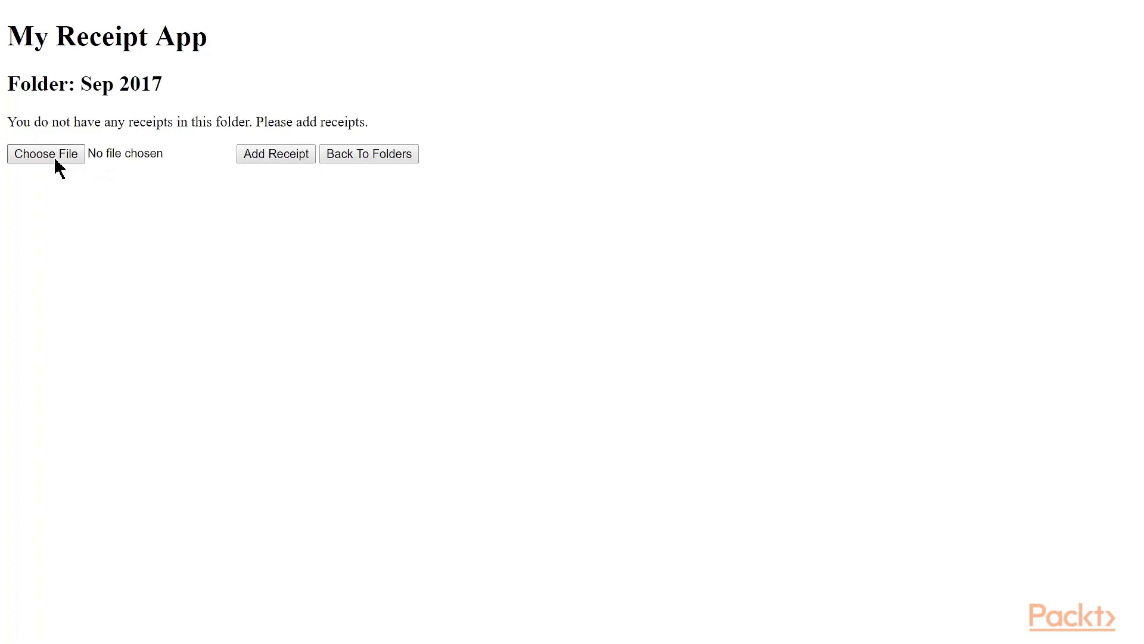
Upload the credit card transaction receipt image and receipt_preview.jpg into the folder.
click(46, 154)
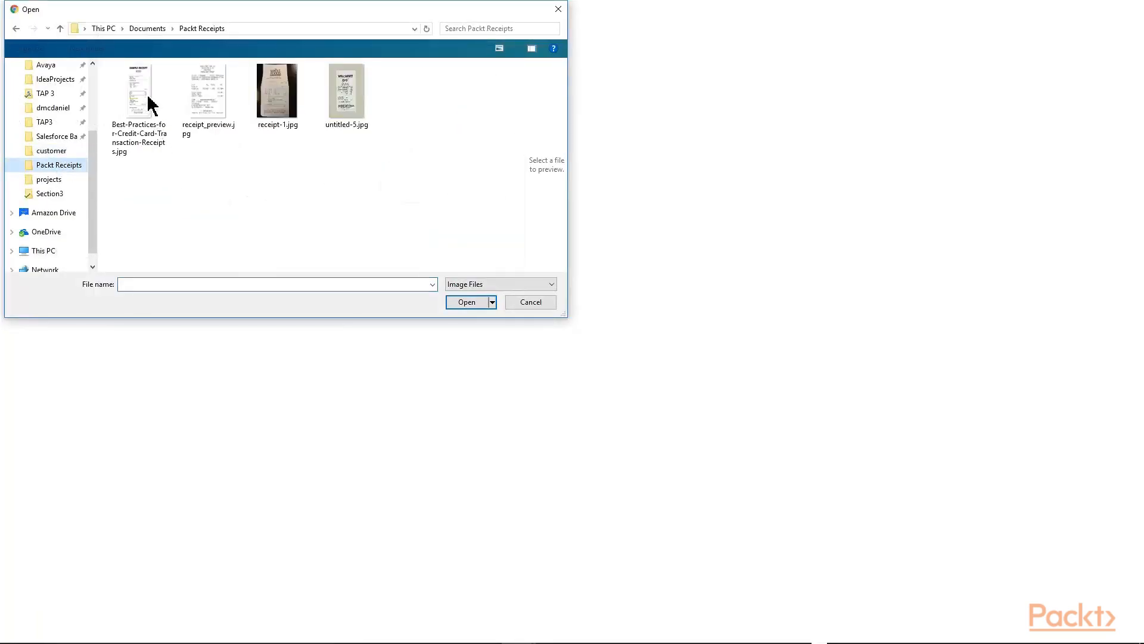
mouse_move(144, 108)
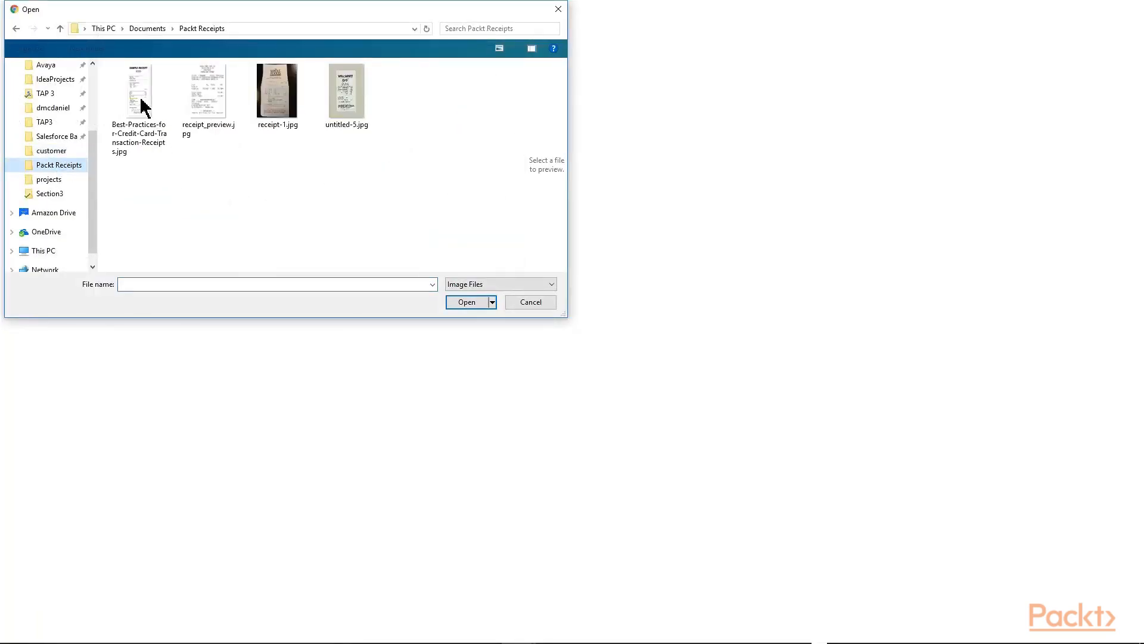
click(466, 302)
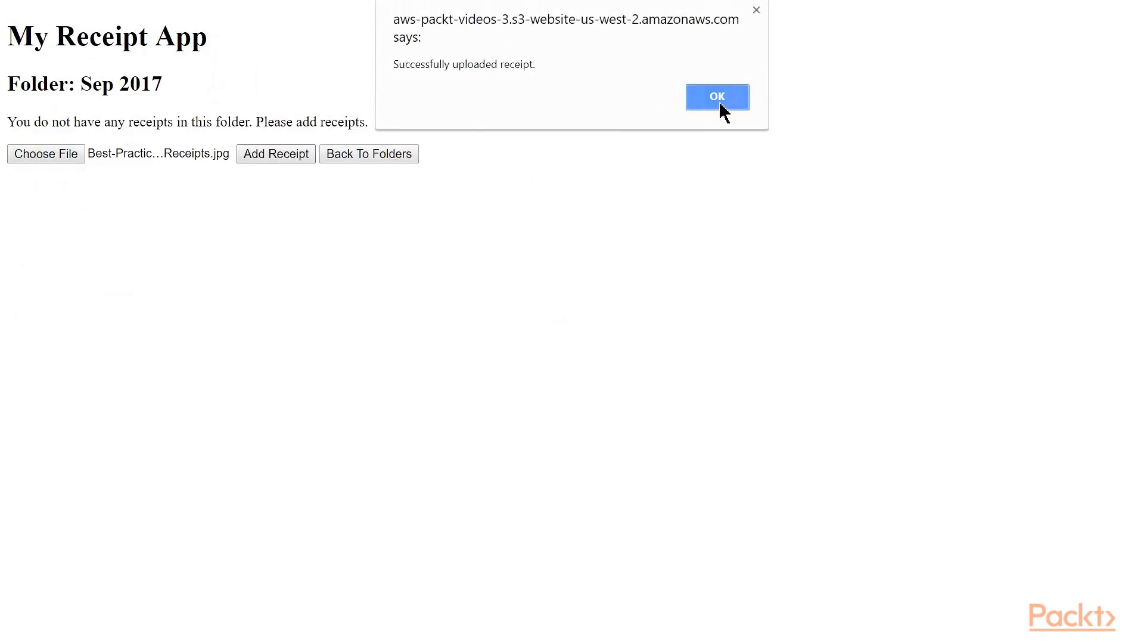
click(716, 97)
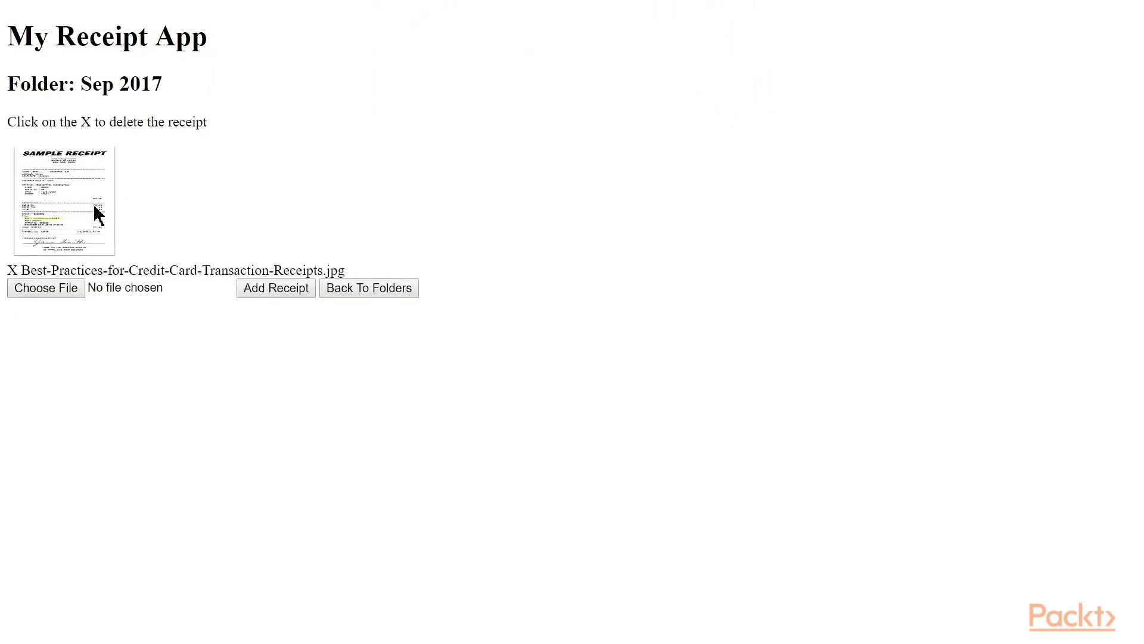
click(46, 287)
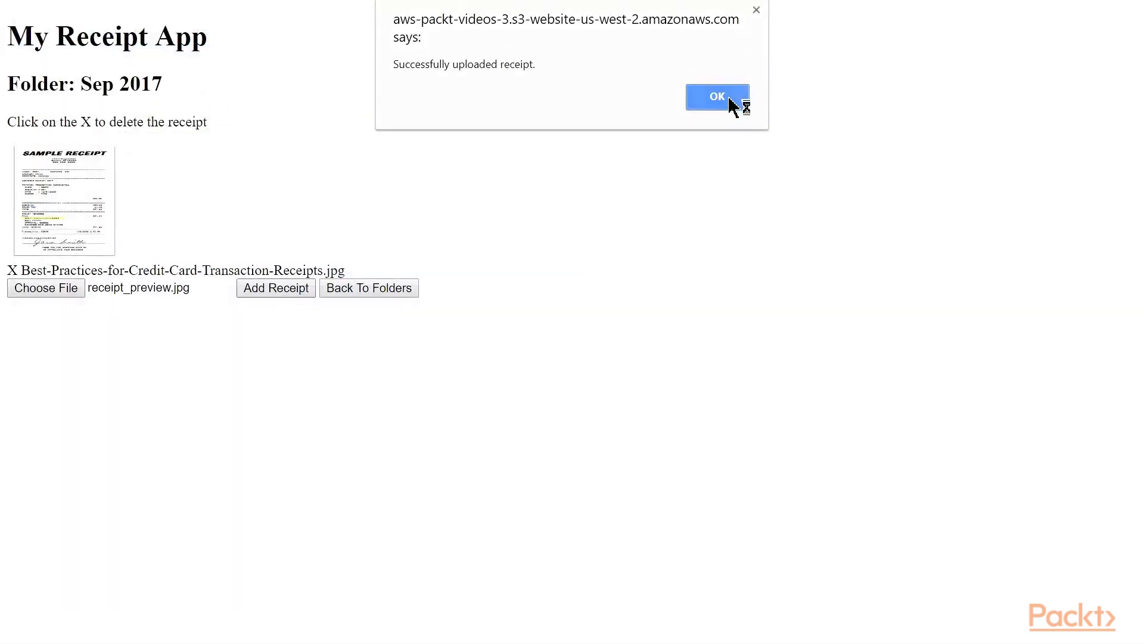
click(716, 96)
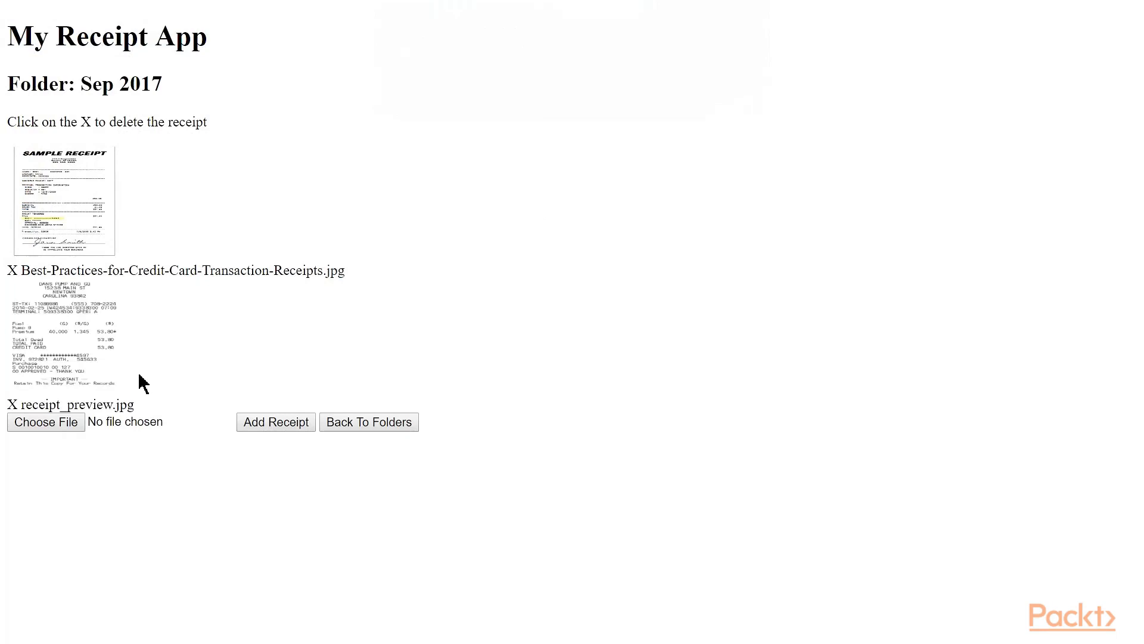
mouse_move(132, 385)
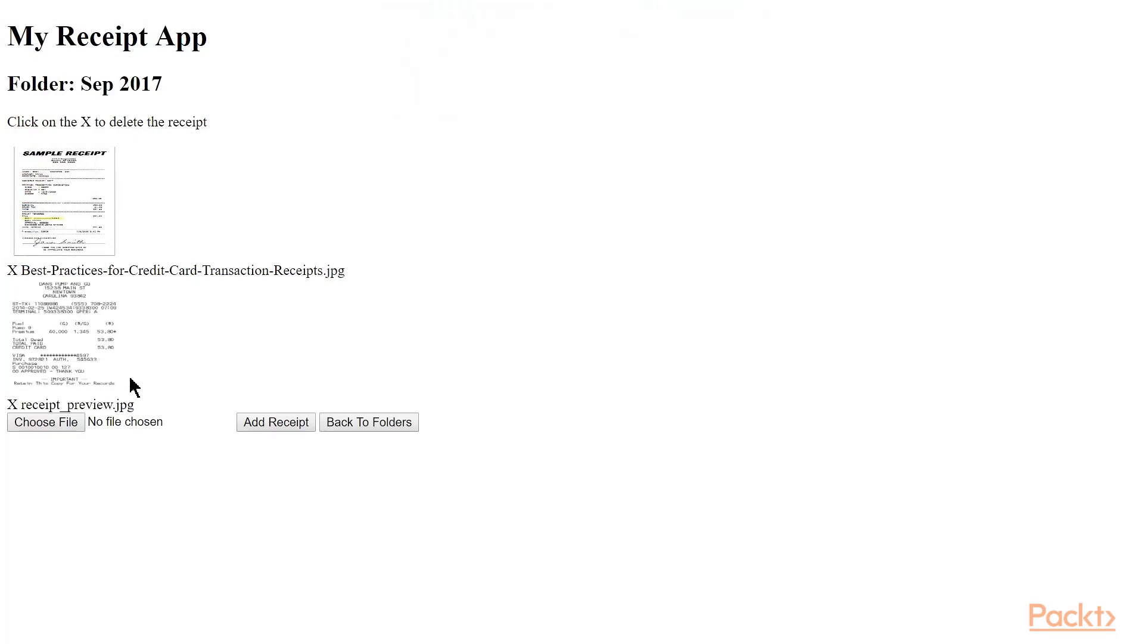
Return to the folder list and reopen Sep 2017 to see both receipt thumbnails.
click(368, 422)
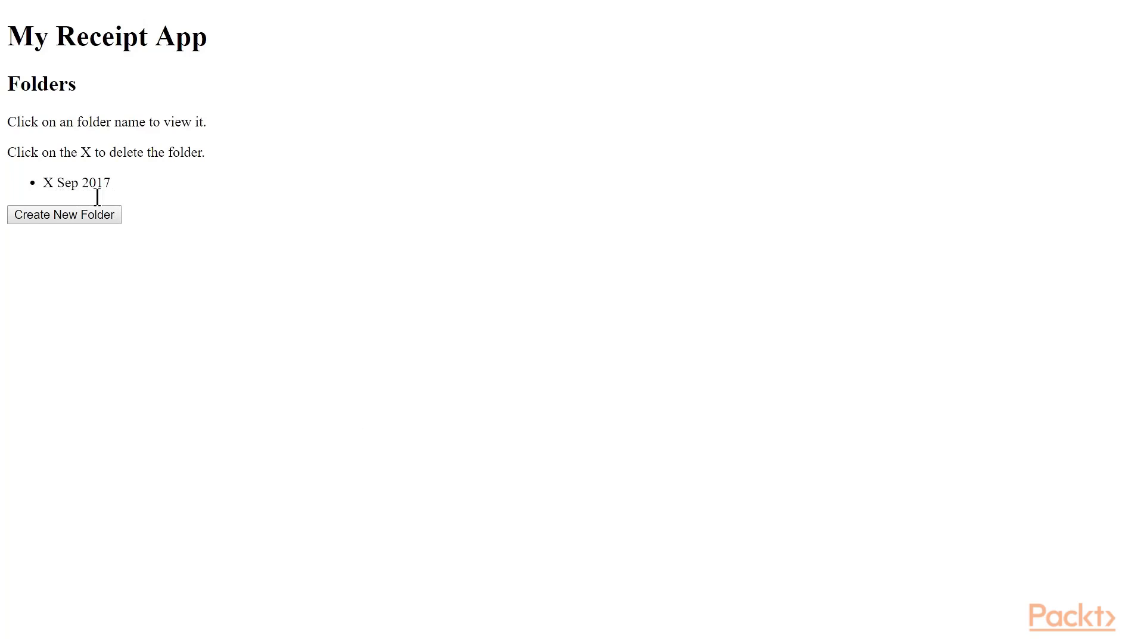
click(84, 182)
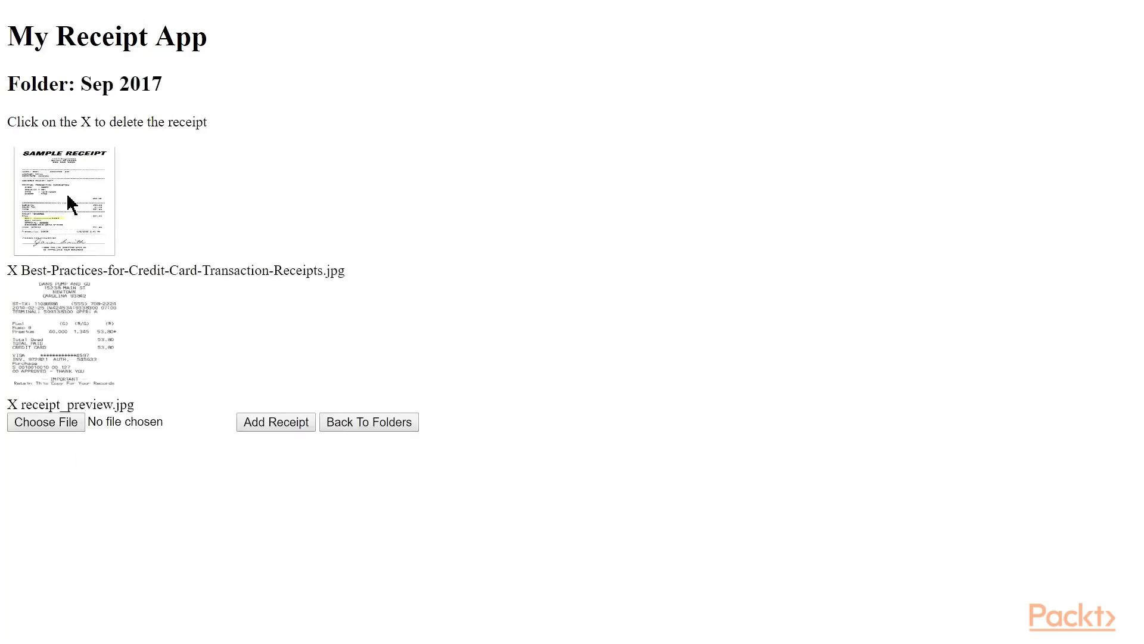